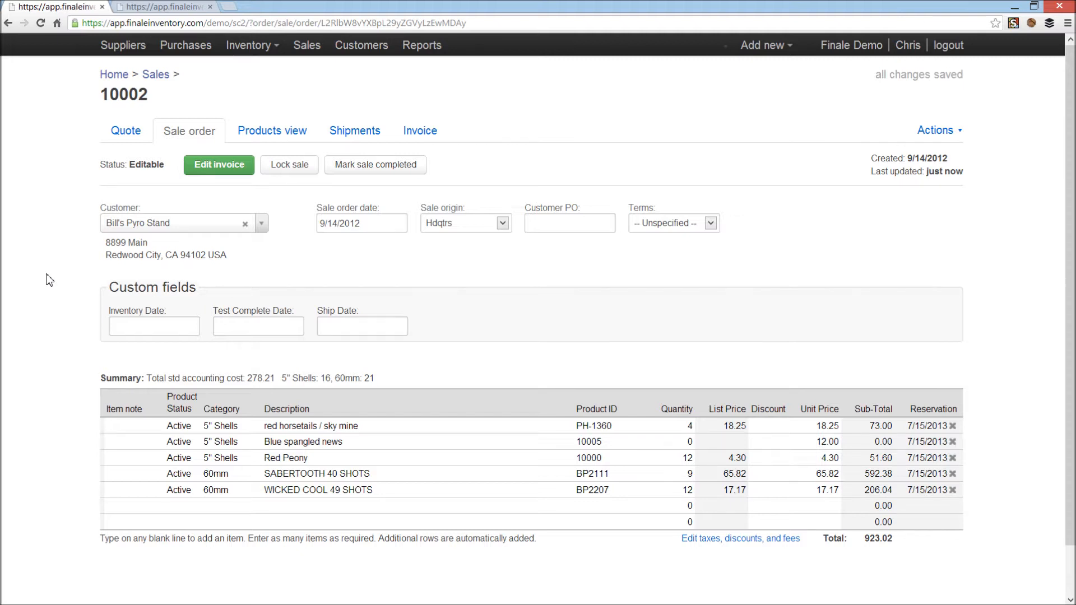
mouse_move(726, 559)
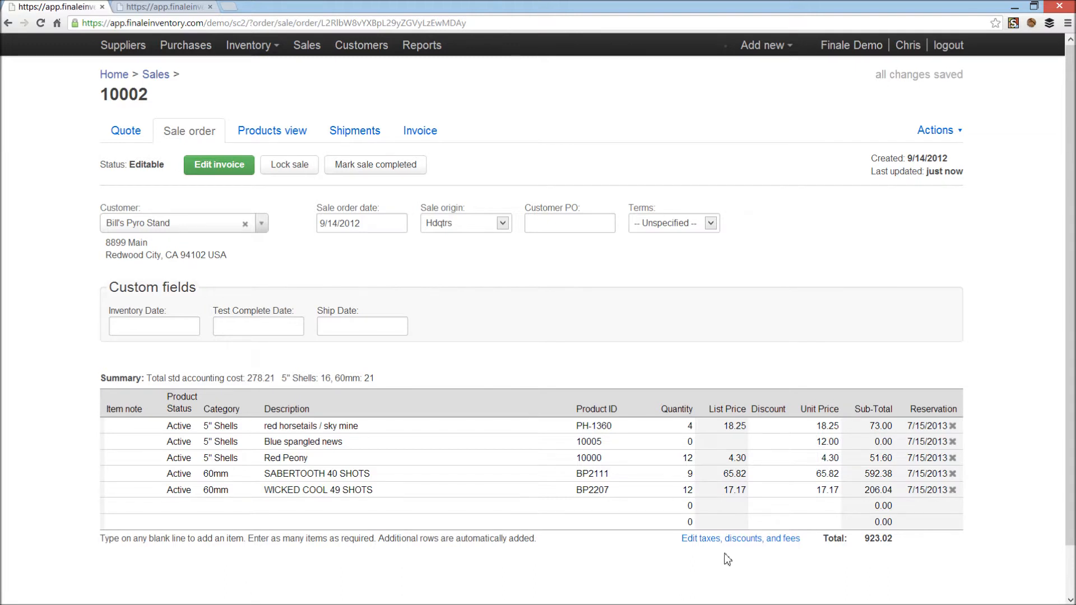
Step: Set the Blue spangled news quantity on sale order 10002 to 8
left_click(667, 441)
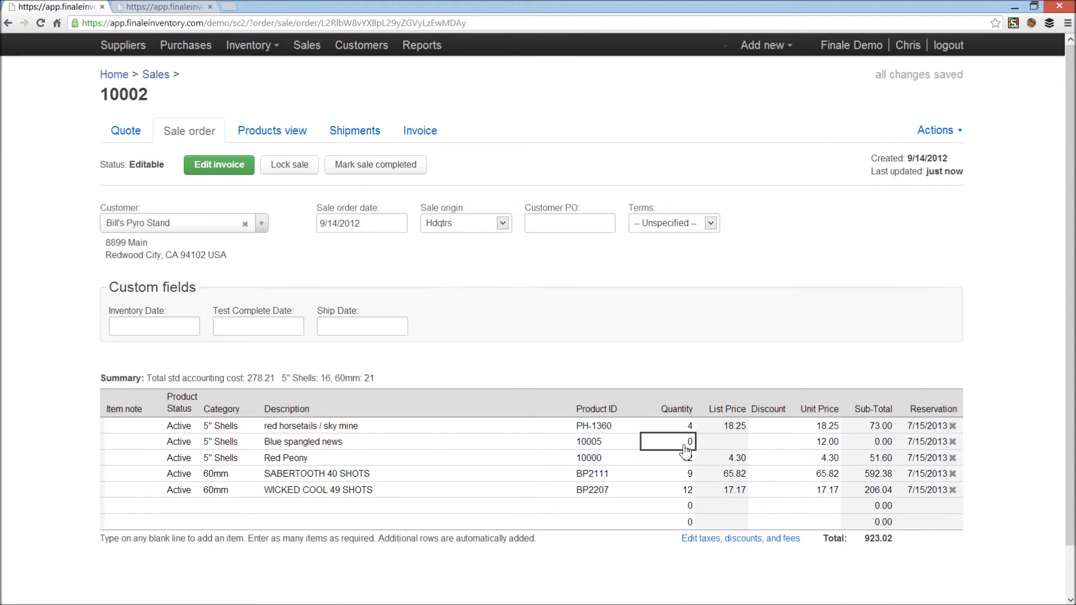
type("8")
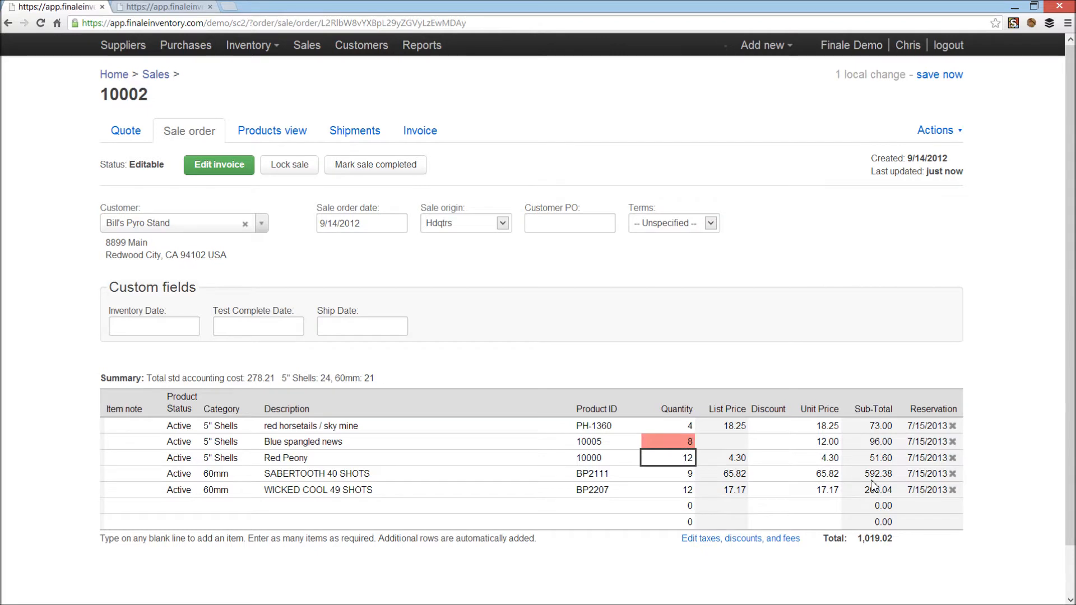
mouse_move(787, 560)
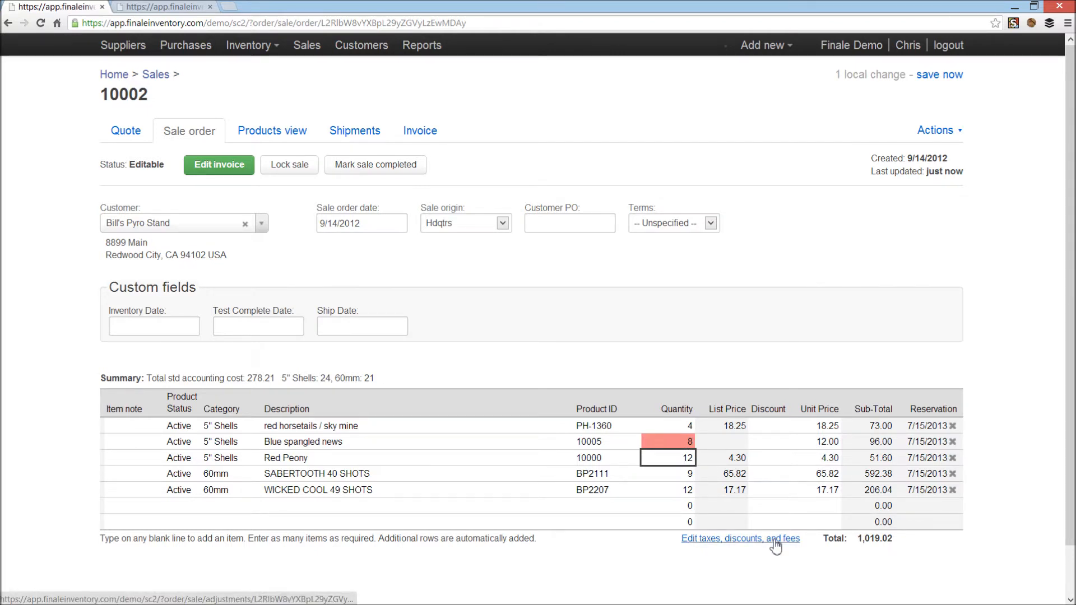
Step: Apply Santa Clara sales tax to sale 10002 on its taxes, discounts and fees page
left_click(740, 538)
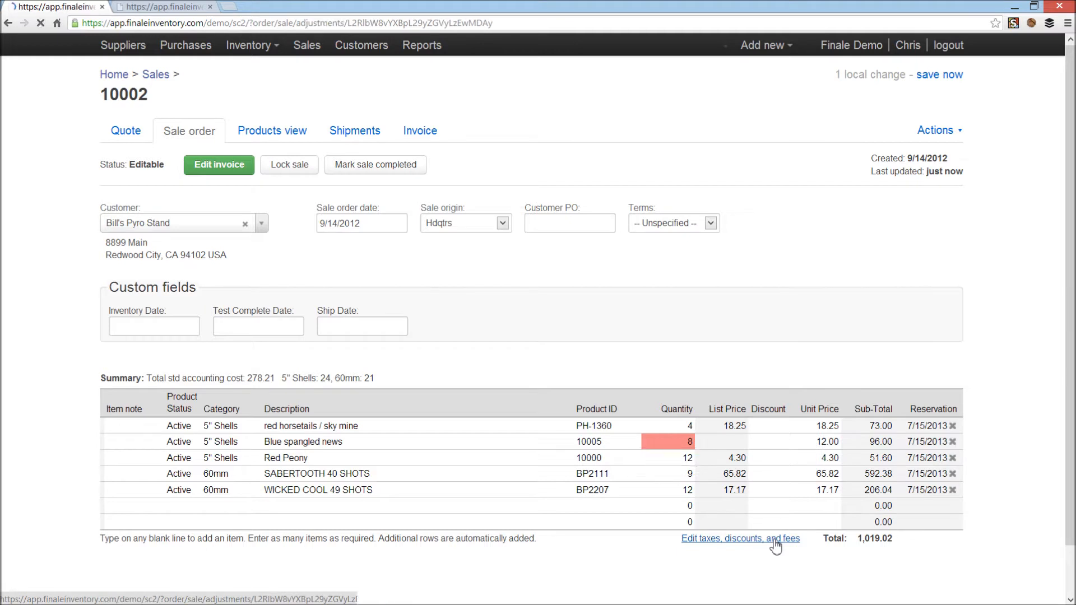
left_click(740, 538)
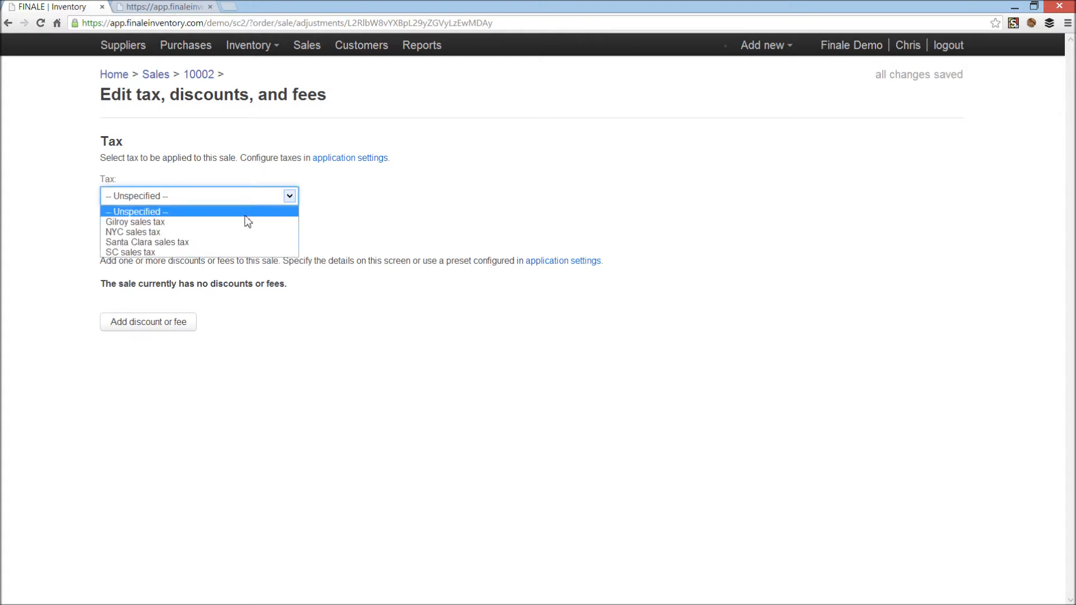
mouse_move(247, 242)
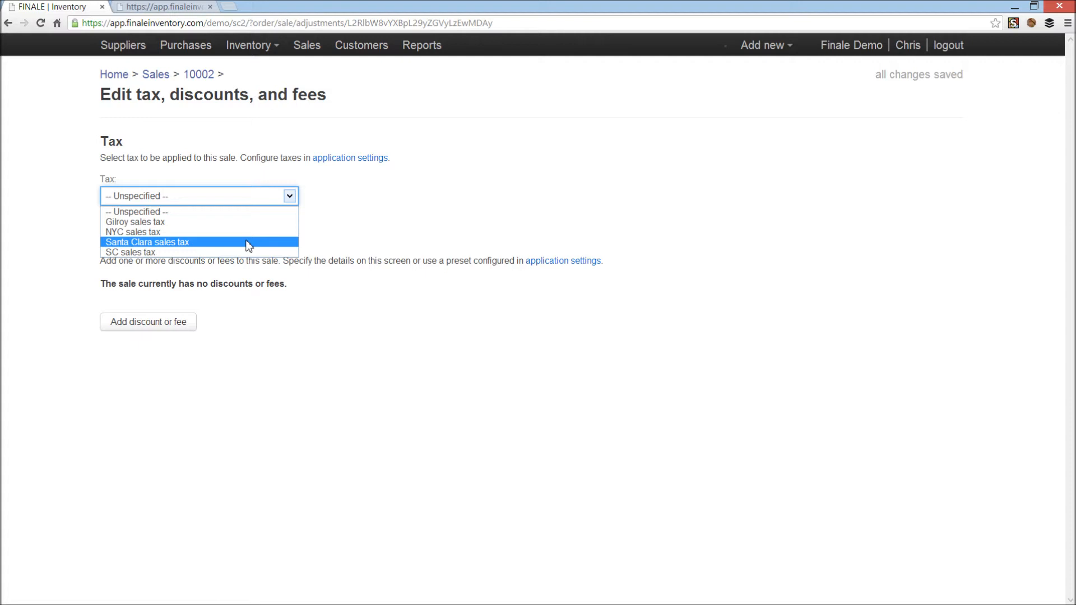
left_click(146, 242)
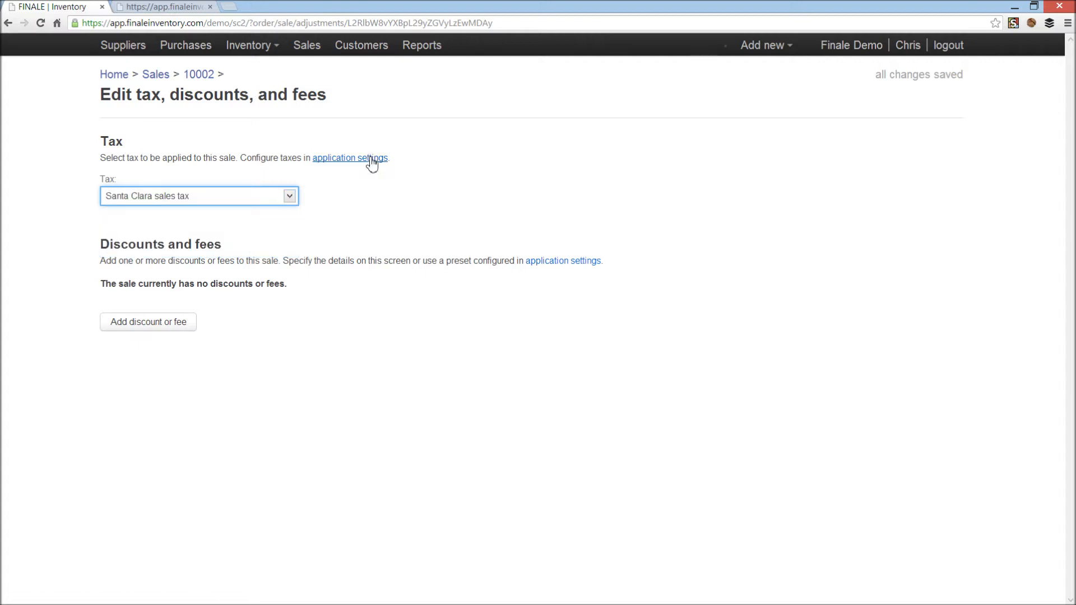
mouse_move(370, 185)
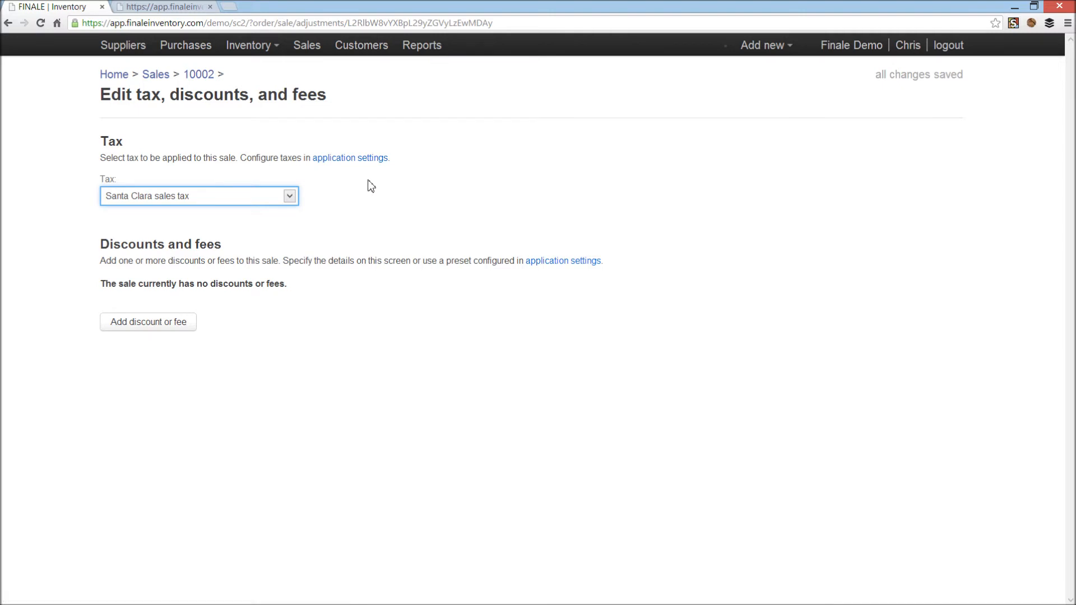
left_click(199, 196)
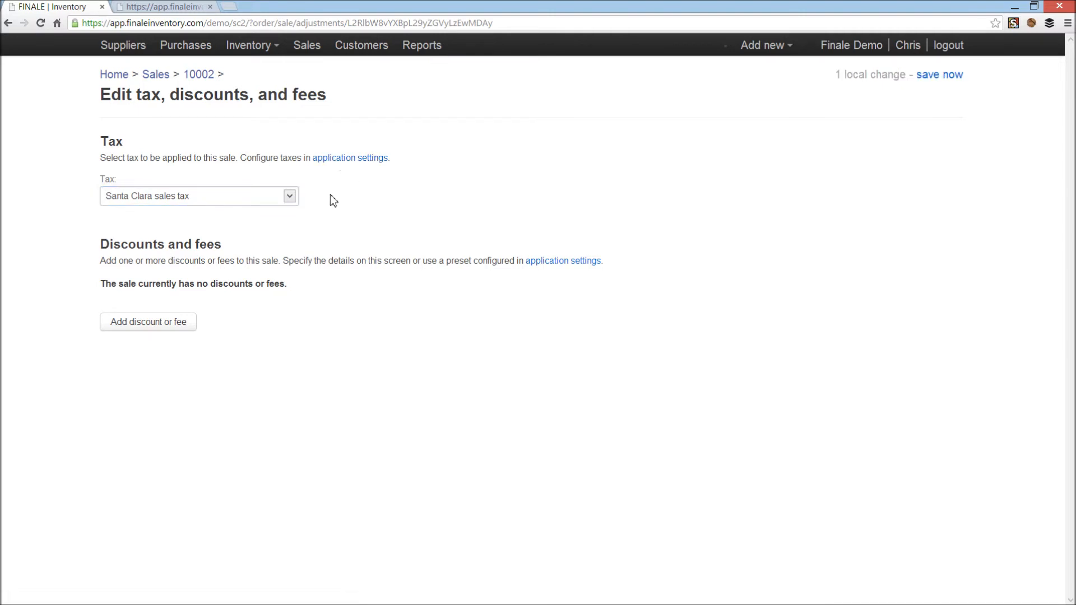
mouse_move(147, 321)
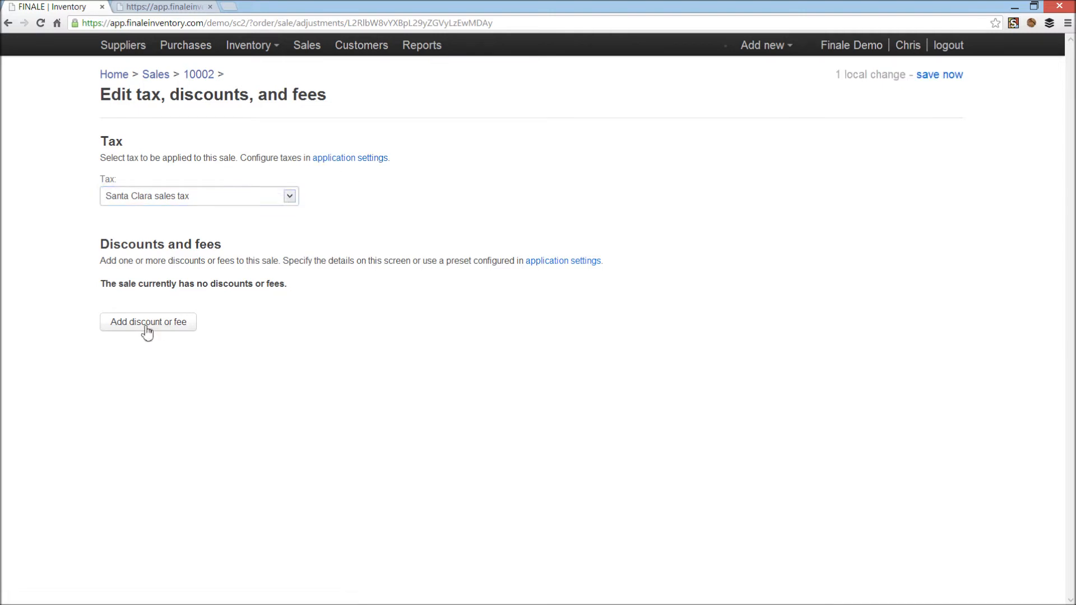
Step: Add two discount/fee lines, naming the first 'Rebate (spot)' with amount 125
left_click(148, 322)
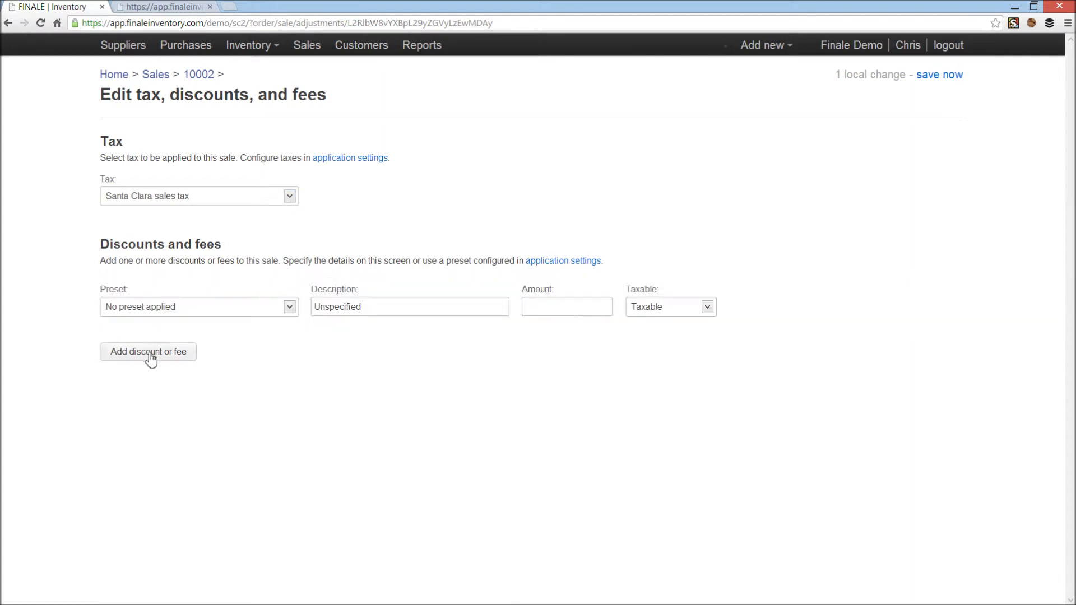
left_click(147, 352)
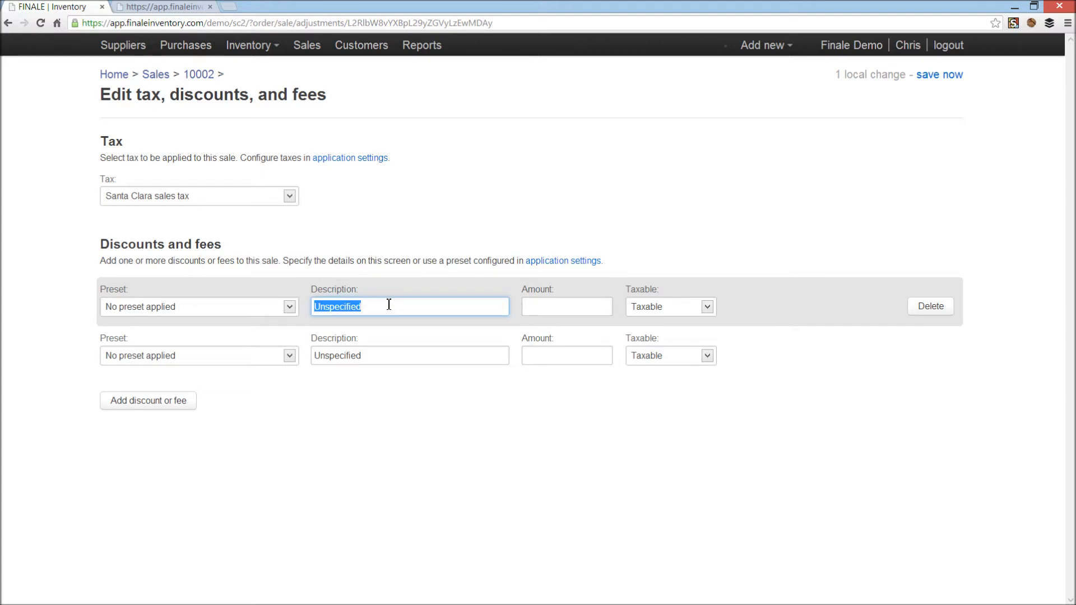
type("Fee")
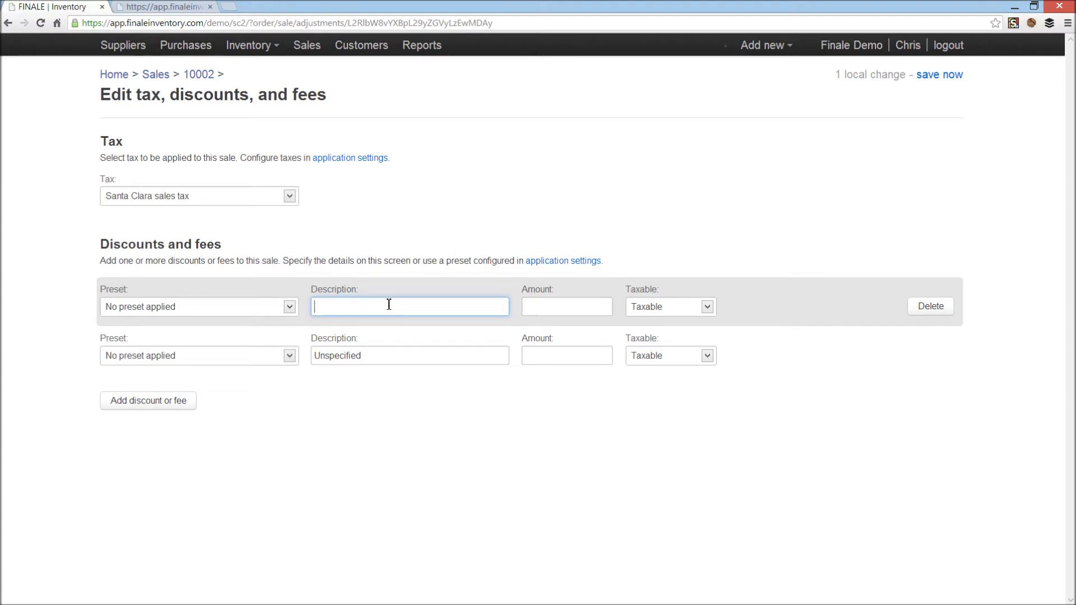
type("Re")
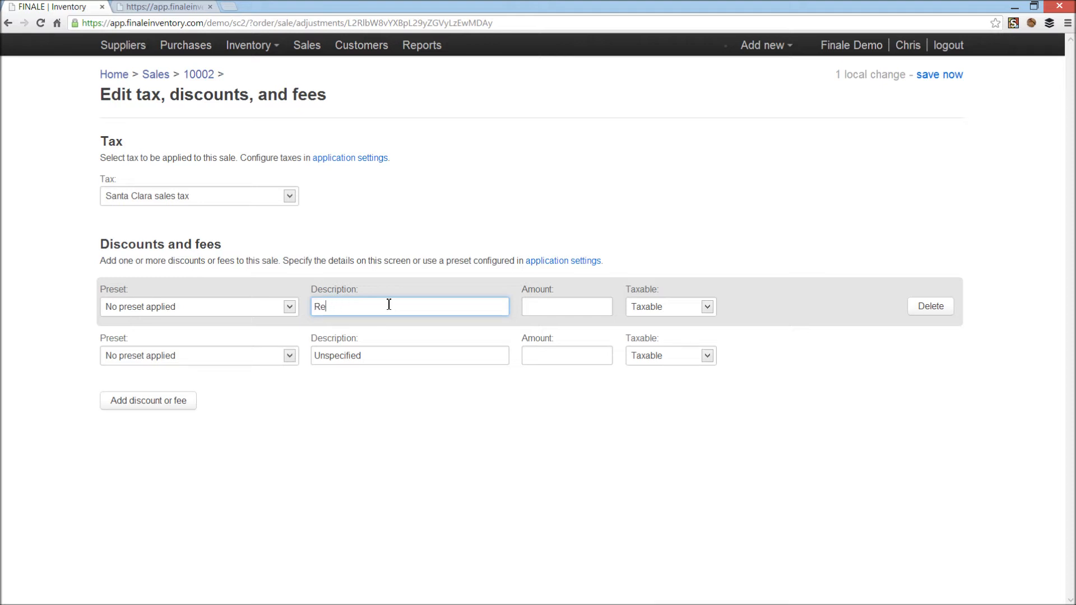
type("bate (sport")
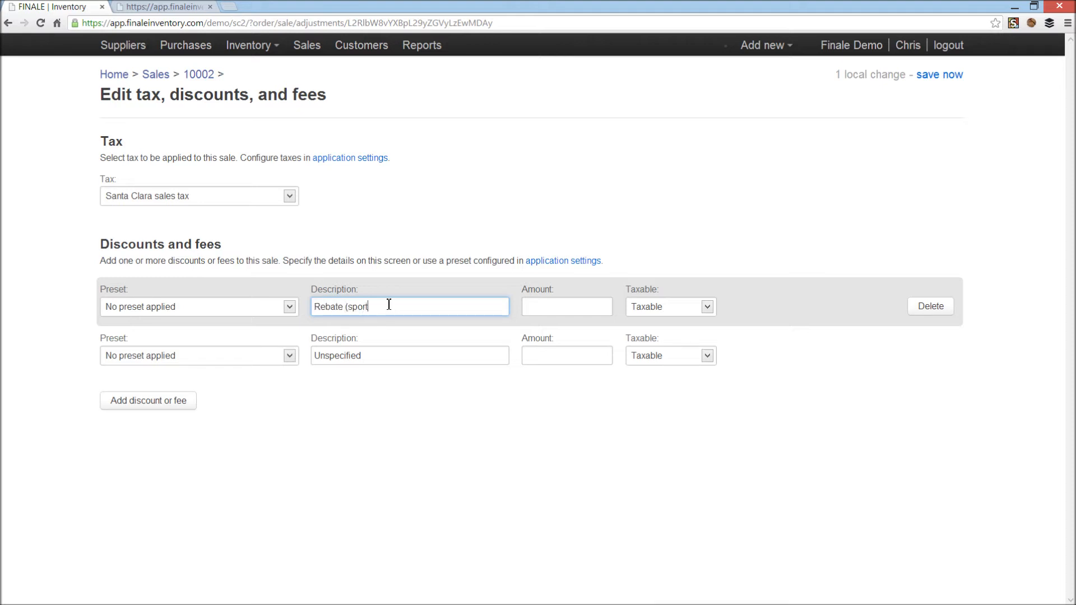
left_click(566, 306)
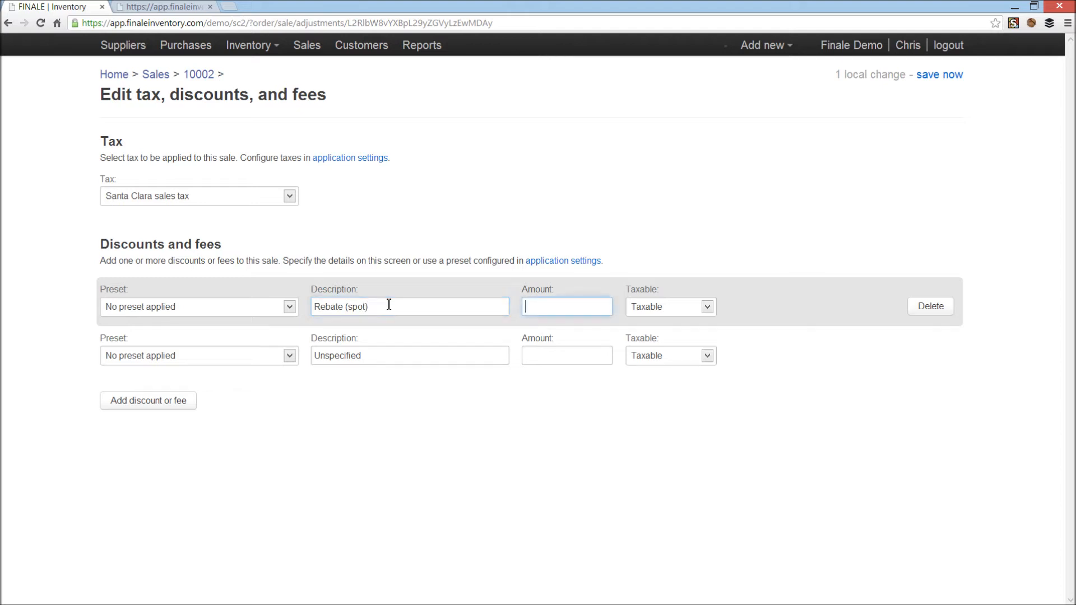
type("125")
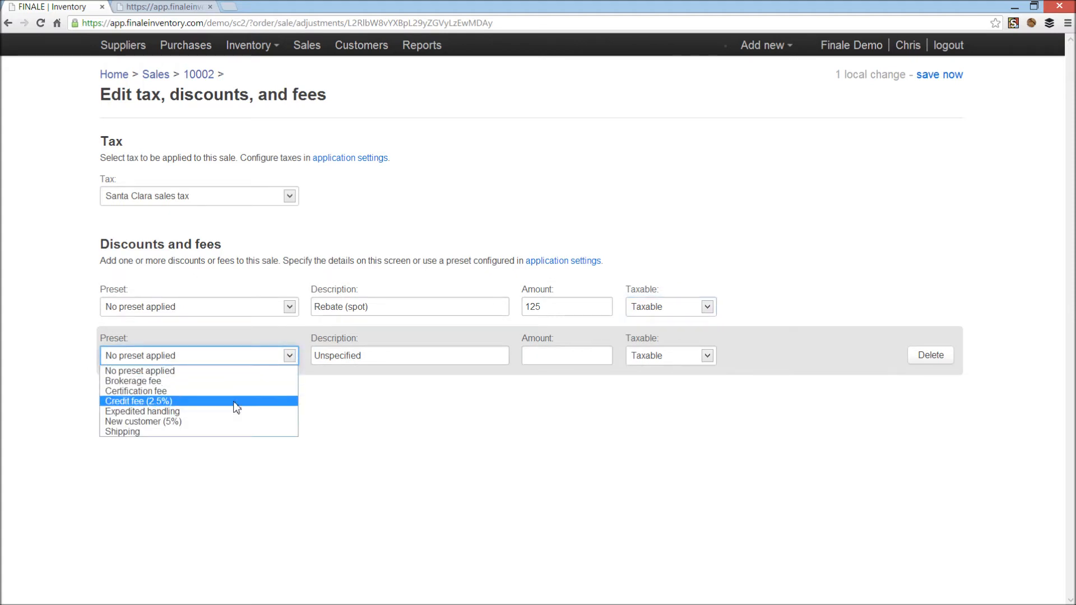
Step: Apply the Credit fee (2.5%) preset and a Shipping line of 123.45
left_click(139, 400)
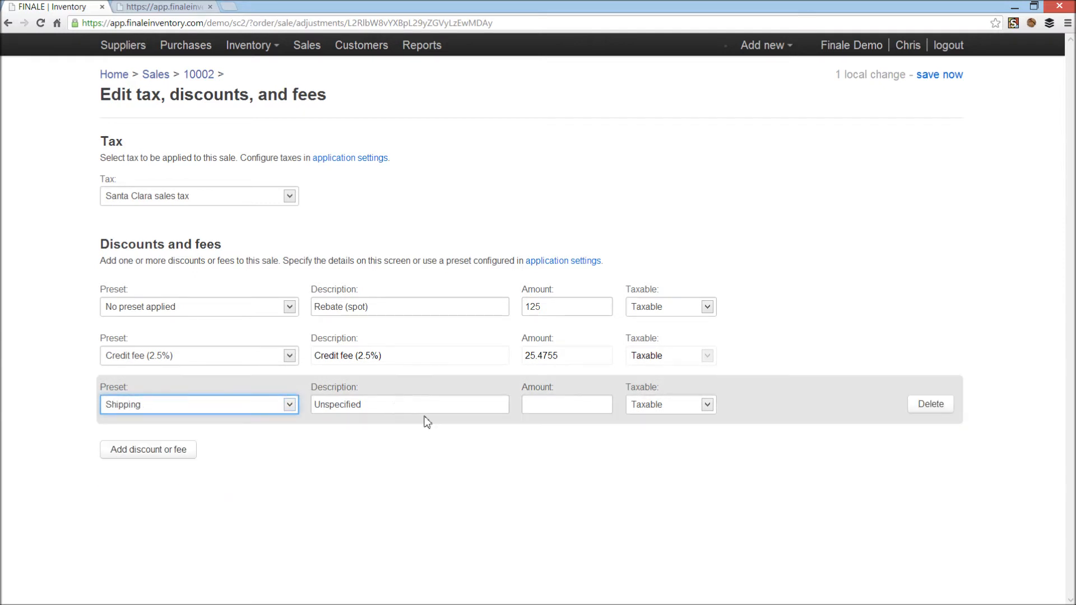
left_click(566, 404)
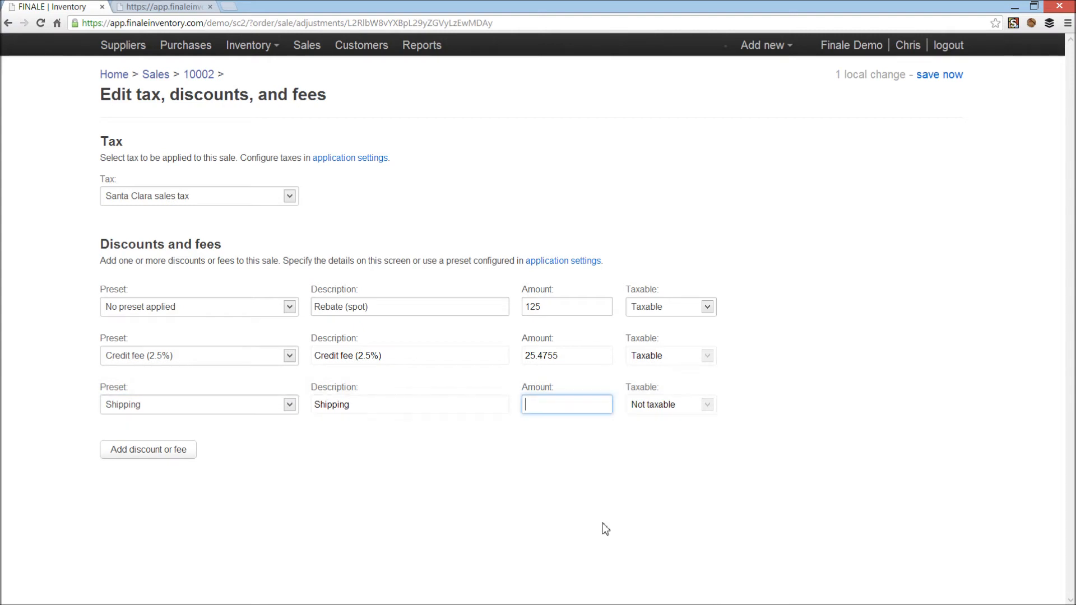
mouse_move(284, 456)
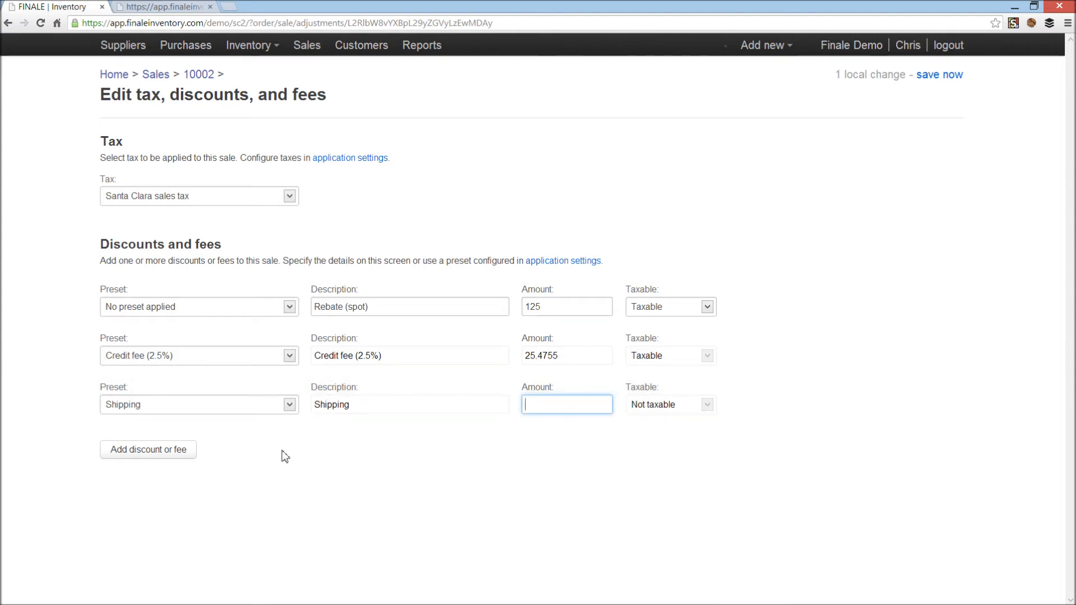
mouse_move(443, 472)
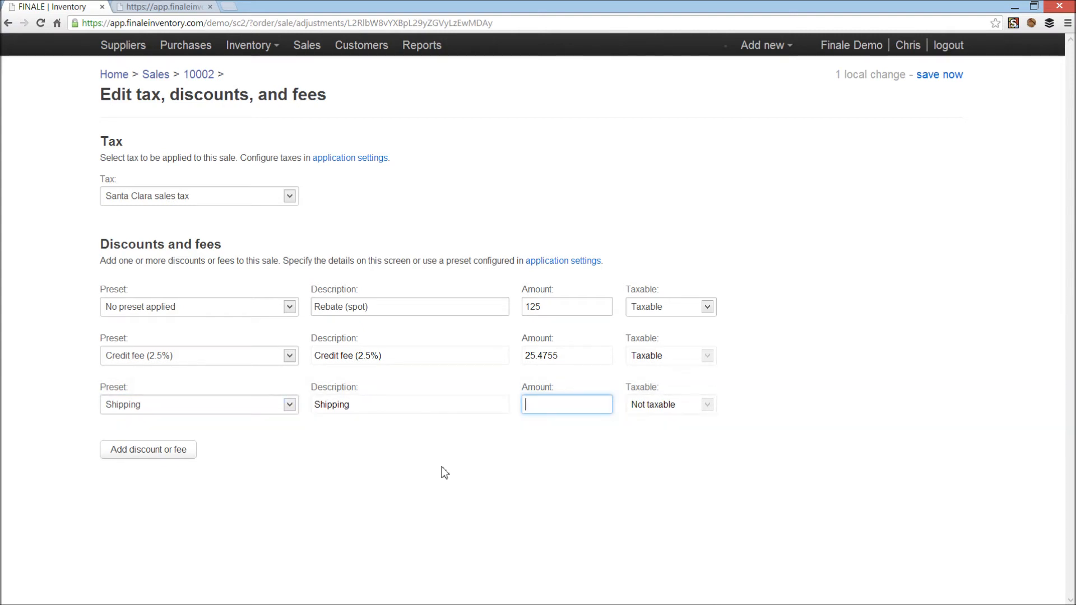
mouse_move(542, 505)
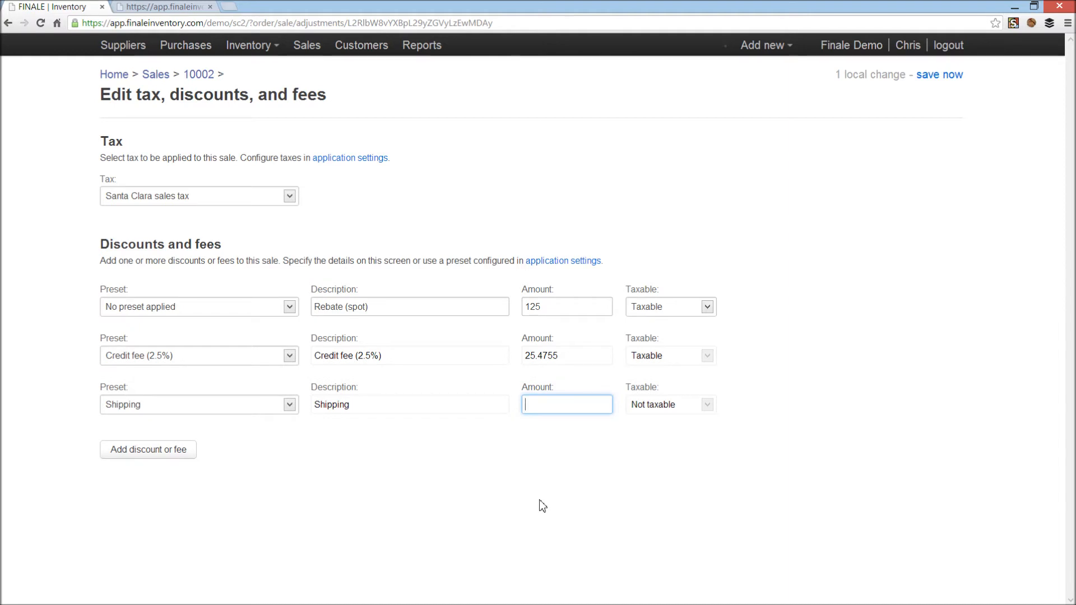
type("123")
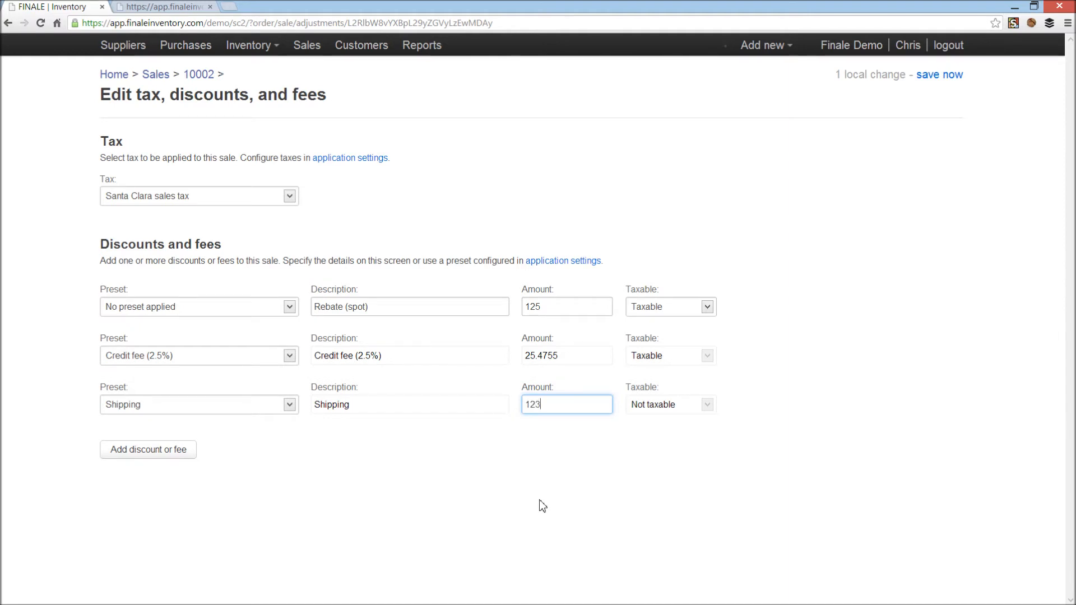
type(".45")
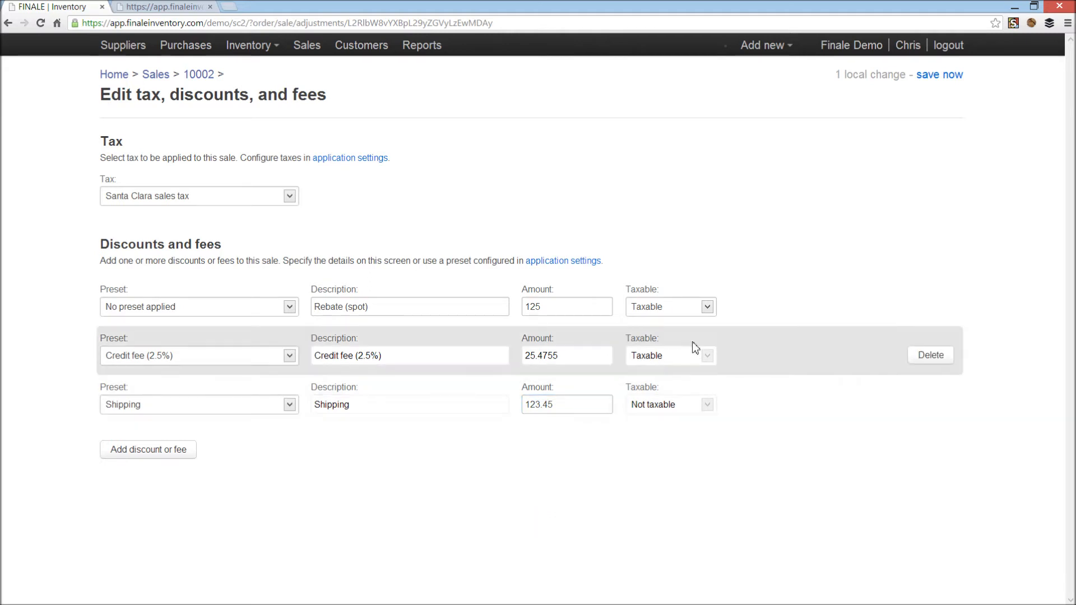
mouse_move(199, 74)
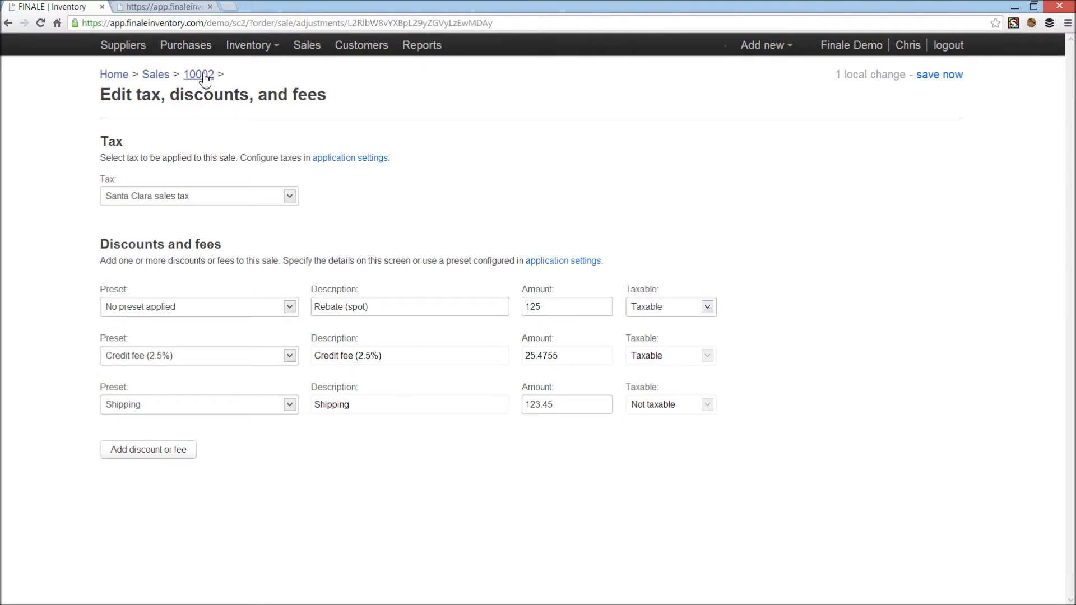
left_click(197, 74)
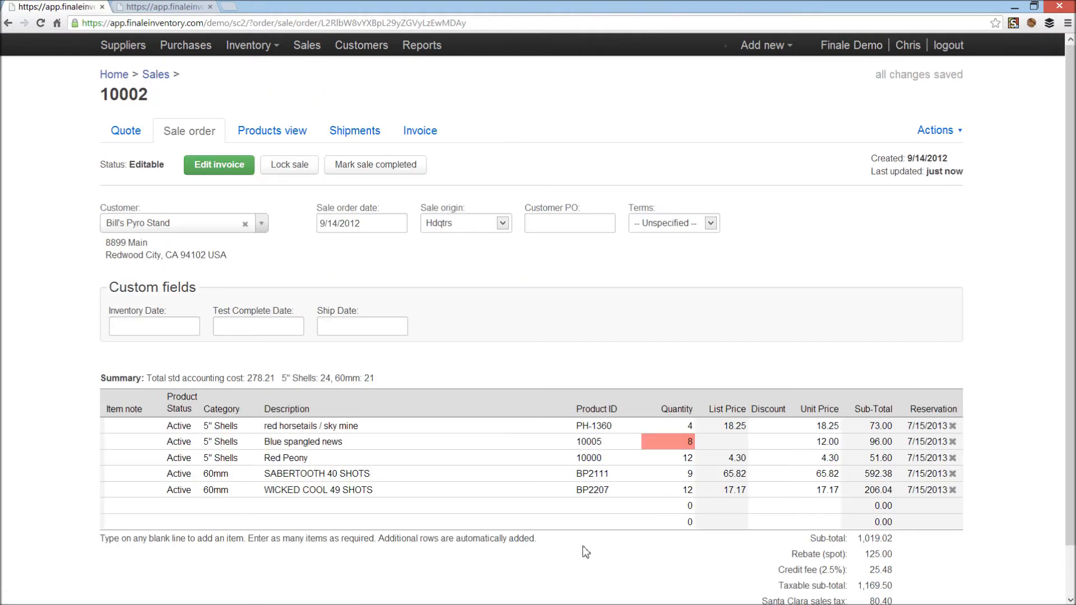
mouse_move(978, 395)
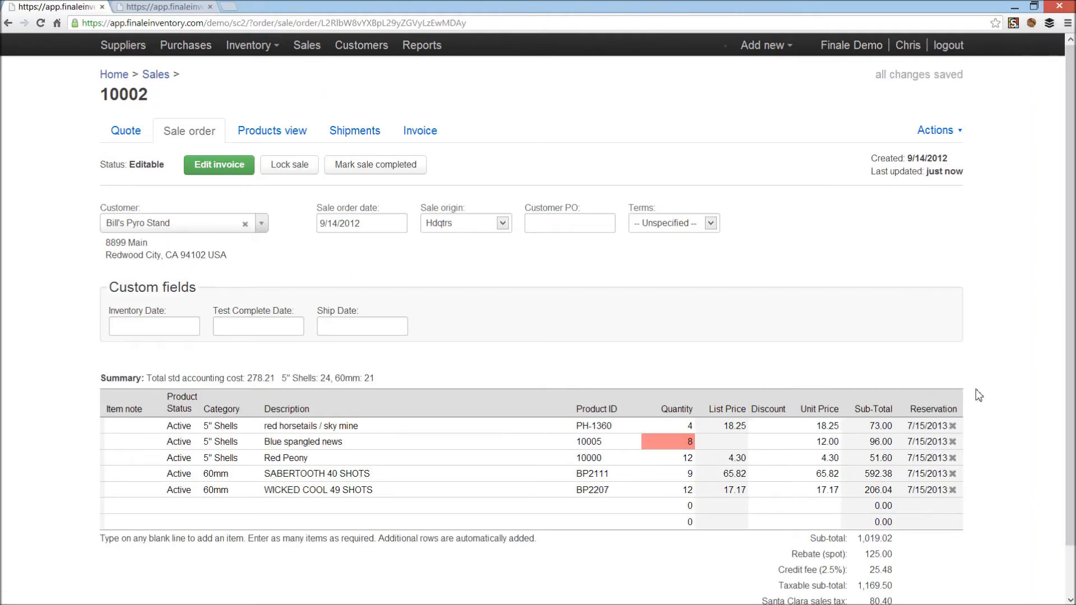
scroll("down", 3)
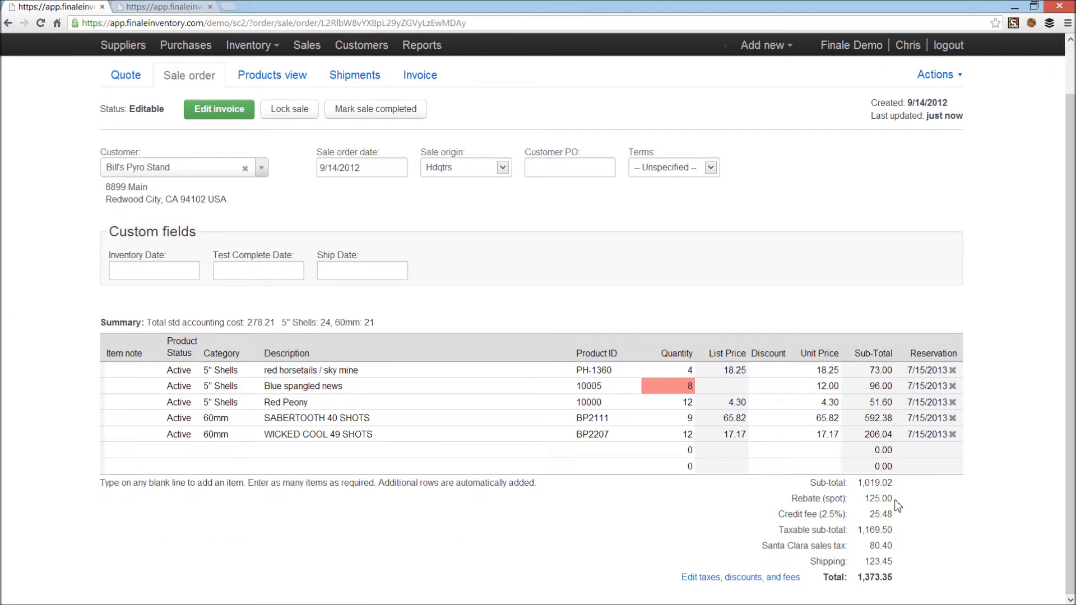
mouse_move(861, 525)
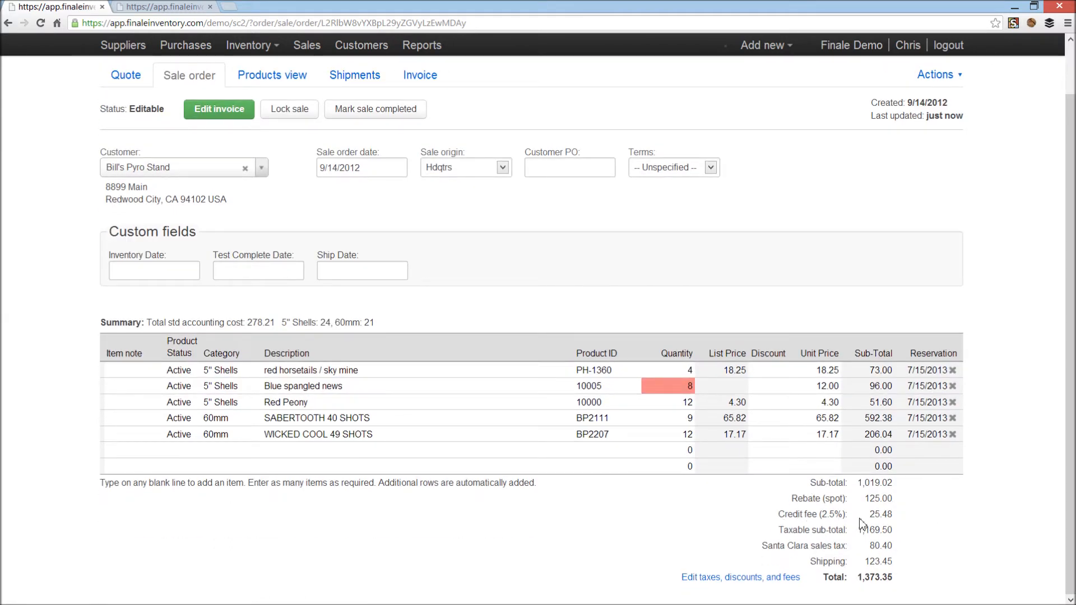
mouse_move(837, 501)
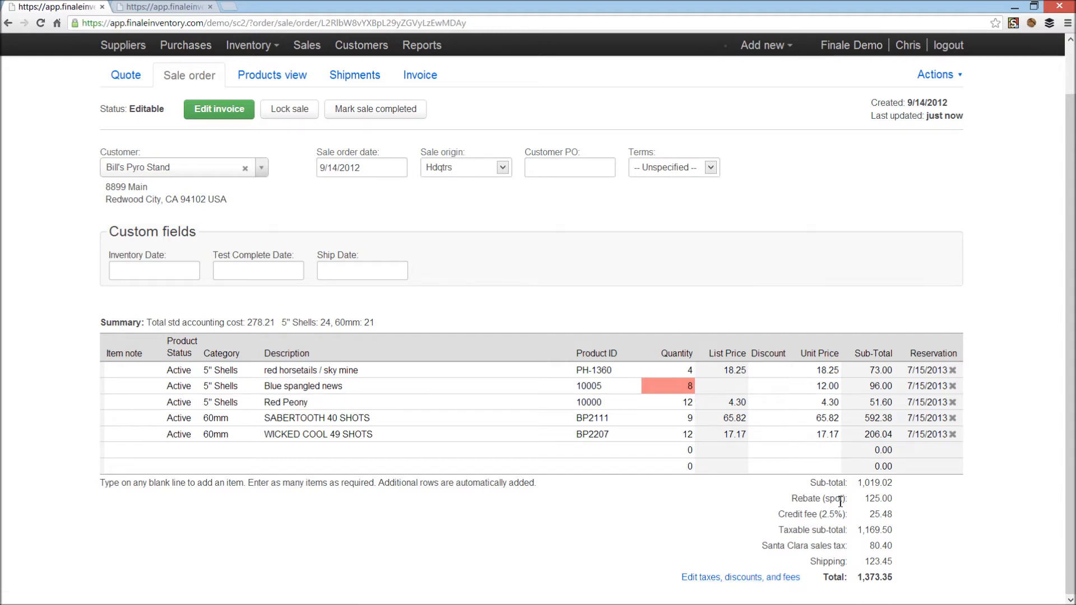
Step: Change the Rebate (spot) amount from 125 to -125
left_click(740, 577)
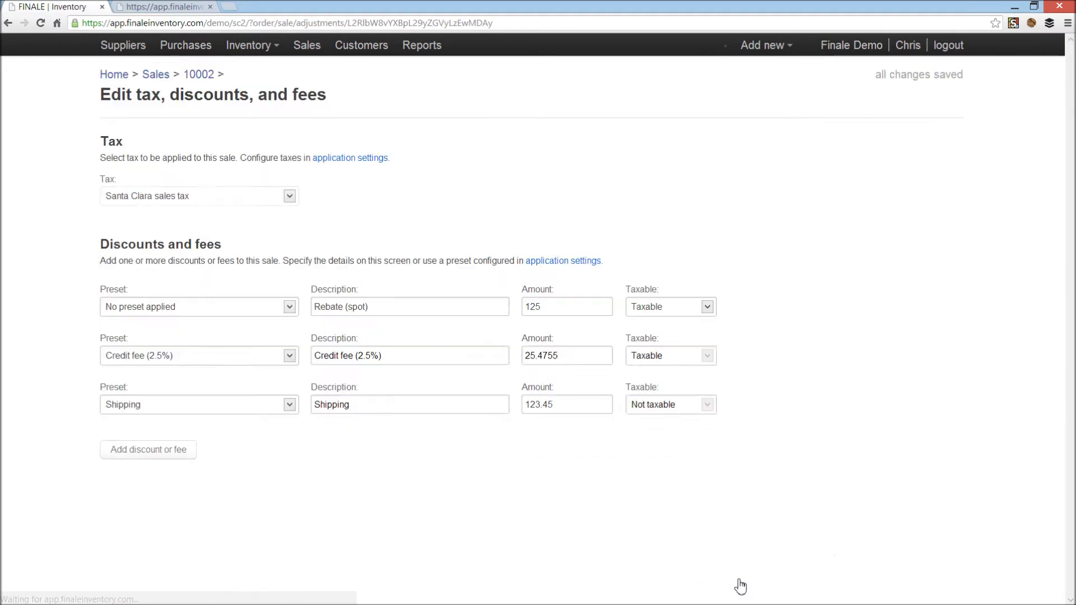
left_click(566, 306)
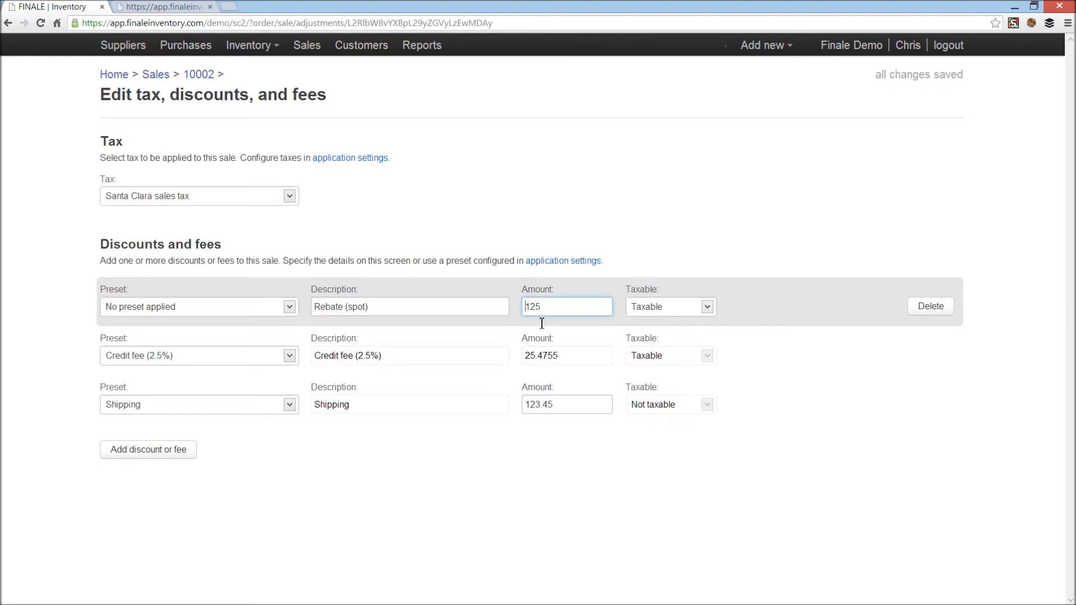
type("-125")
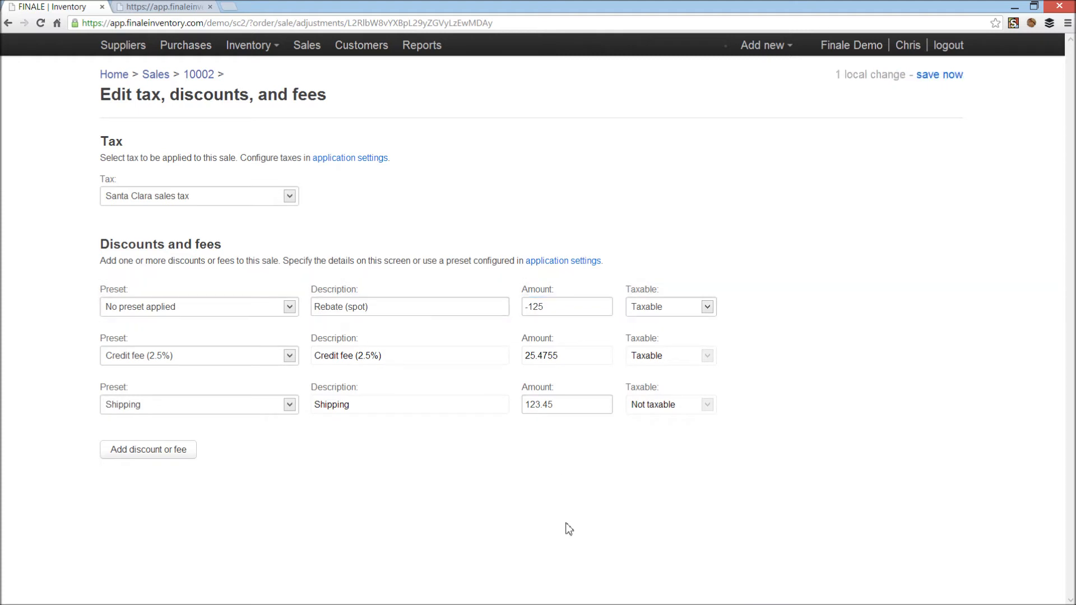
mouse_move(369, 254)
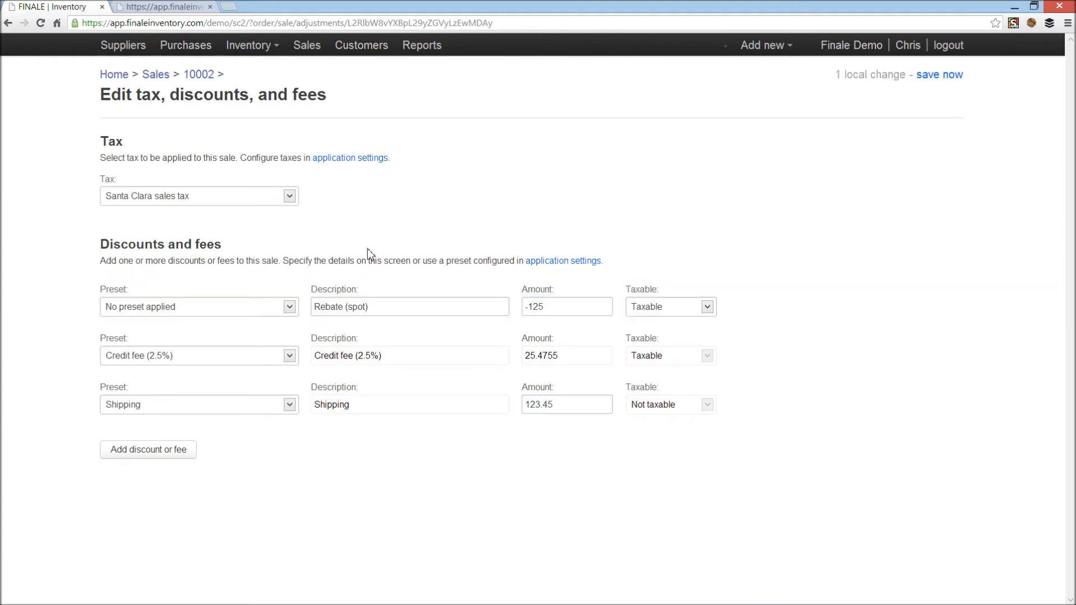
mouse_move(199, 74)
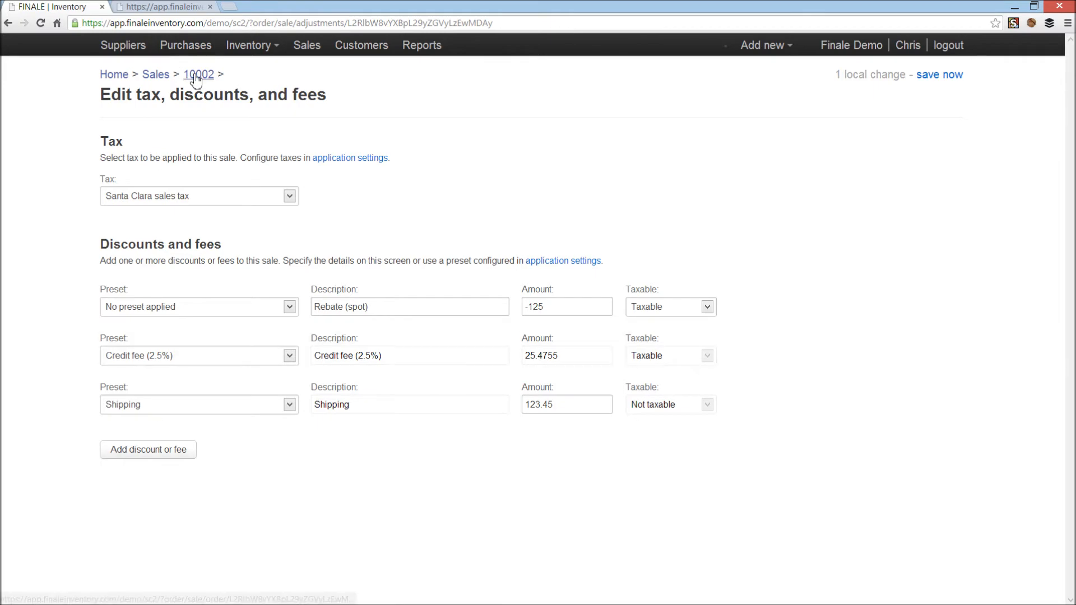
Step: Return to sale order 10002 to see the -125.00 rebate and 1,106.16 total
left_click(198, 74)
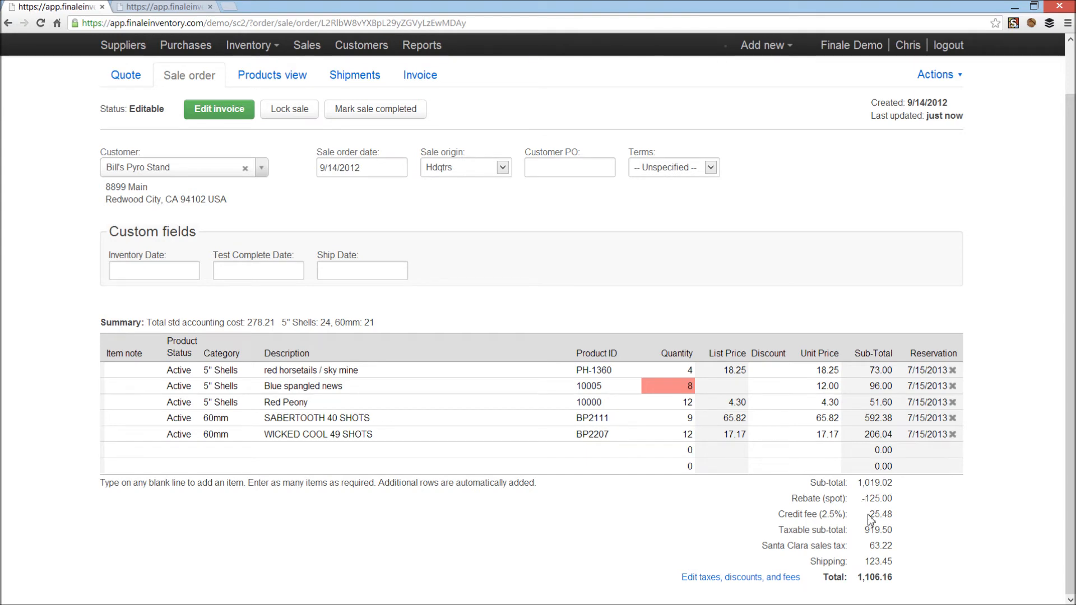
mouse_move(866, 537)
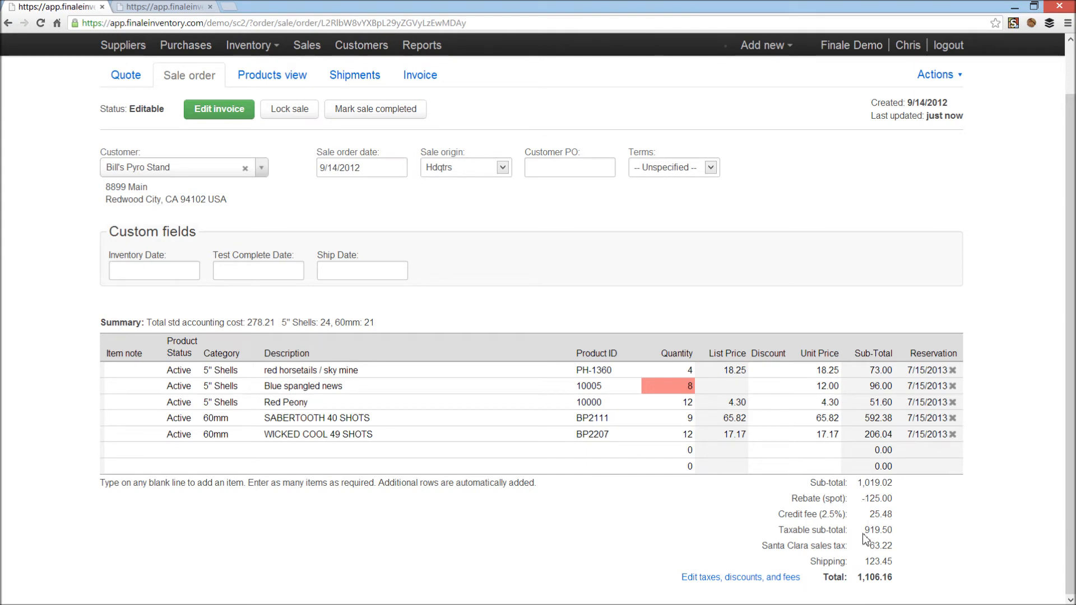
mouse_move(905, 534)
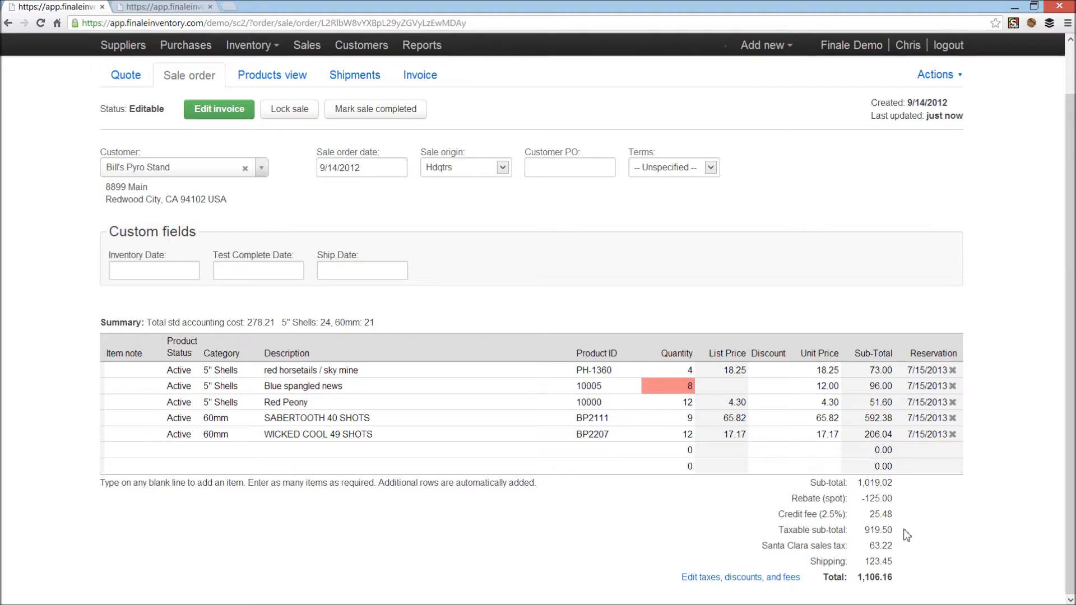
mouse_move(893, 562)
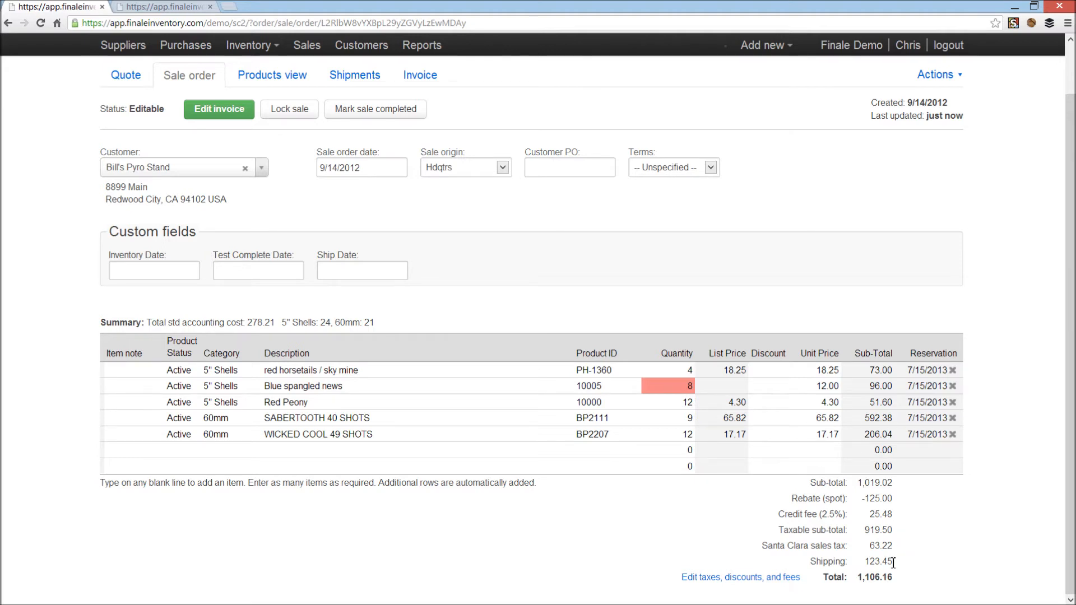
mouse_move(699, 396)
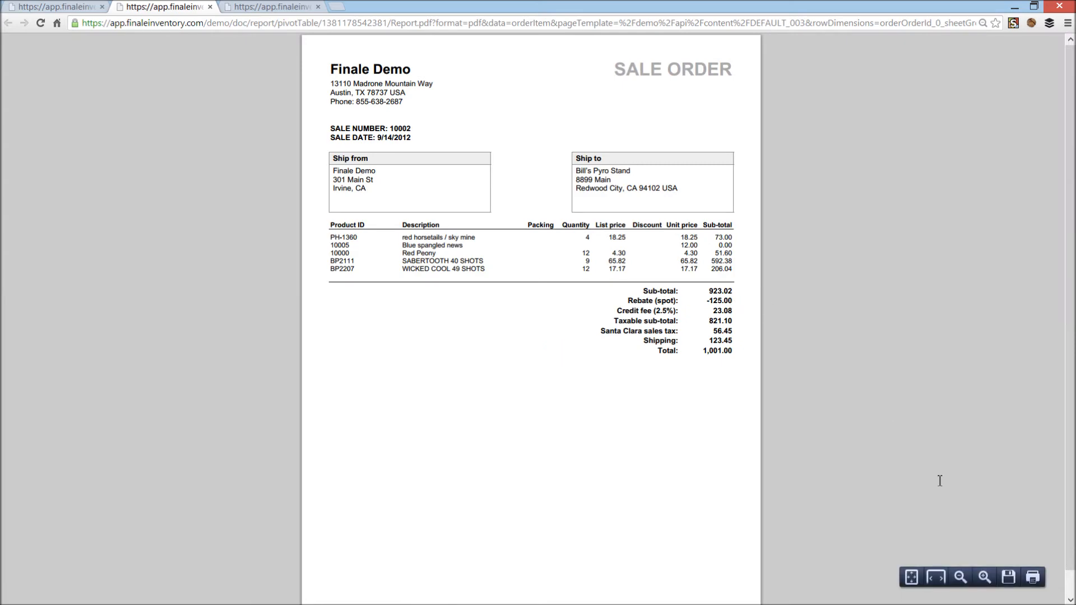
Step: Review the enlarged printed order, then open the discount and fee presets in application settings
left_click(982, 576)
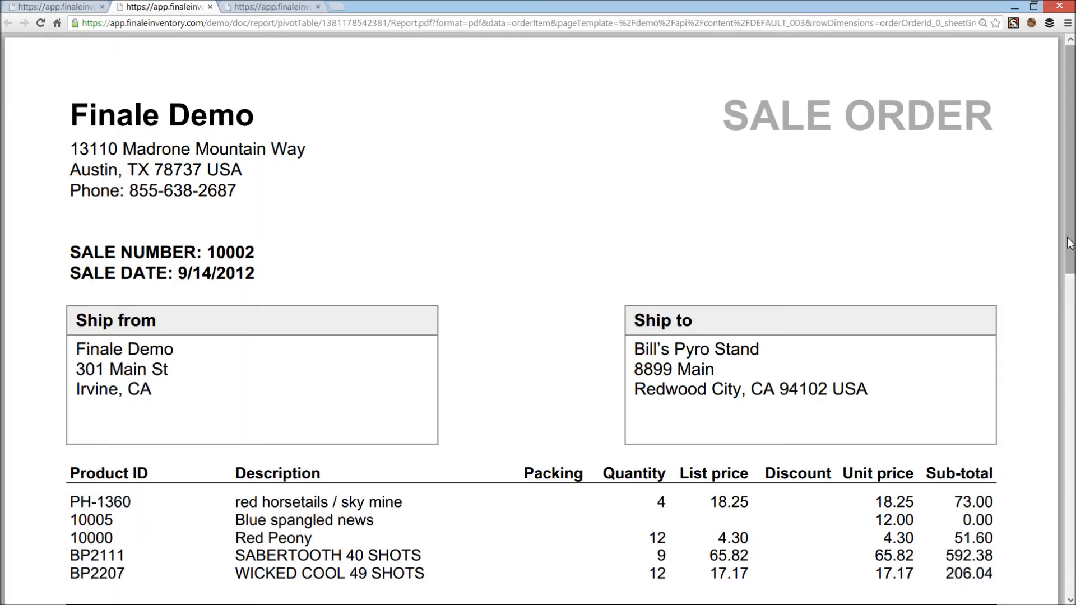
scroll("down", 3)
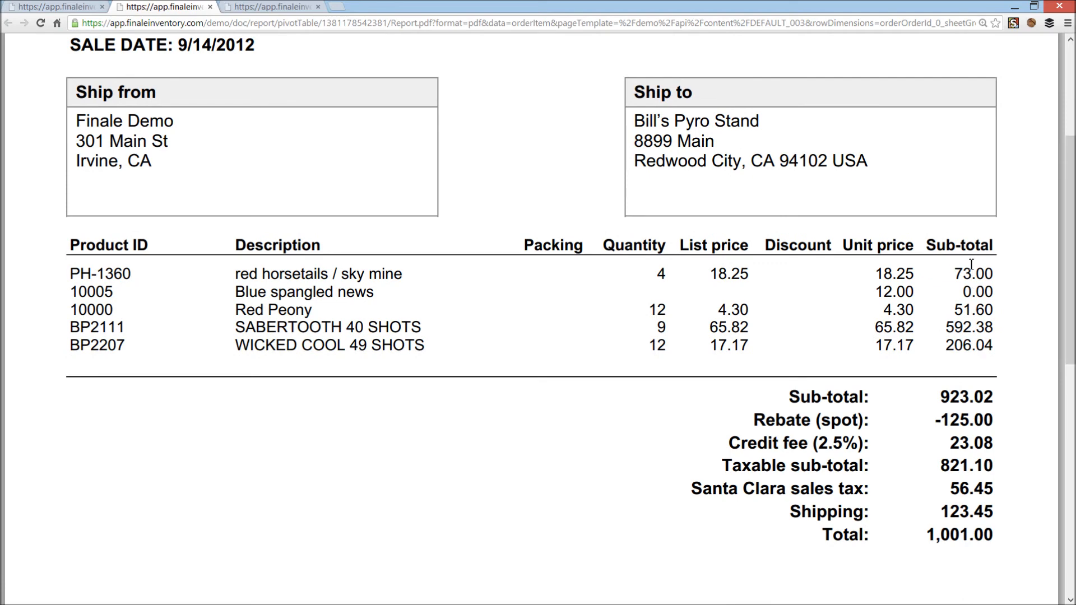
mouse_move(930, 423)
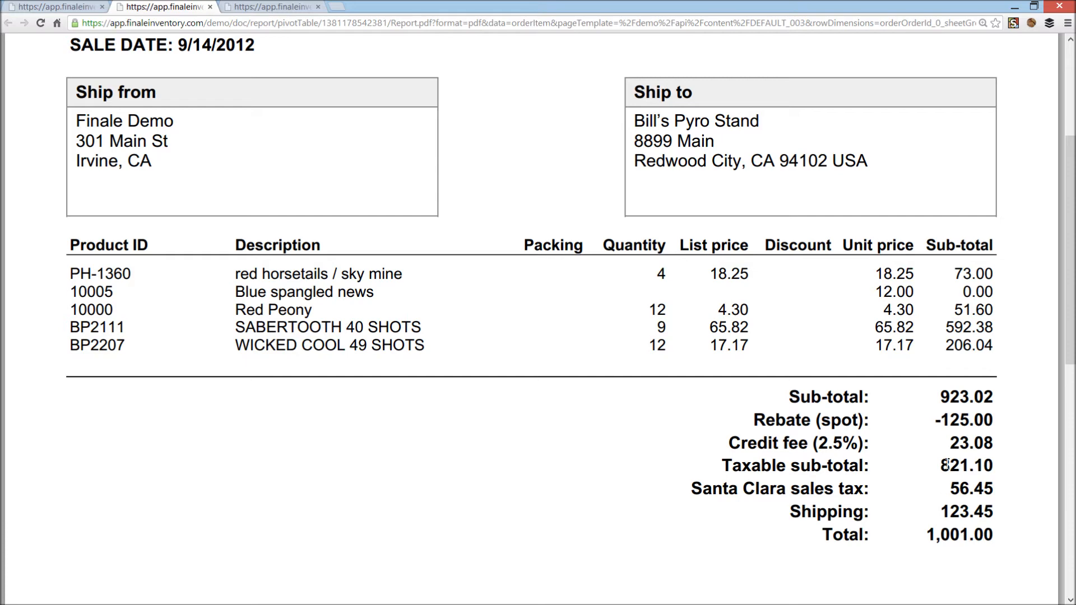
mouse_move(913, 520)
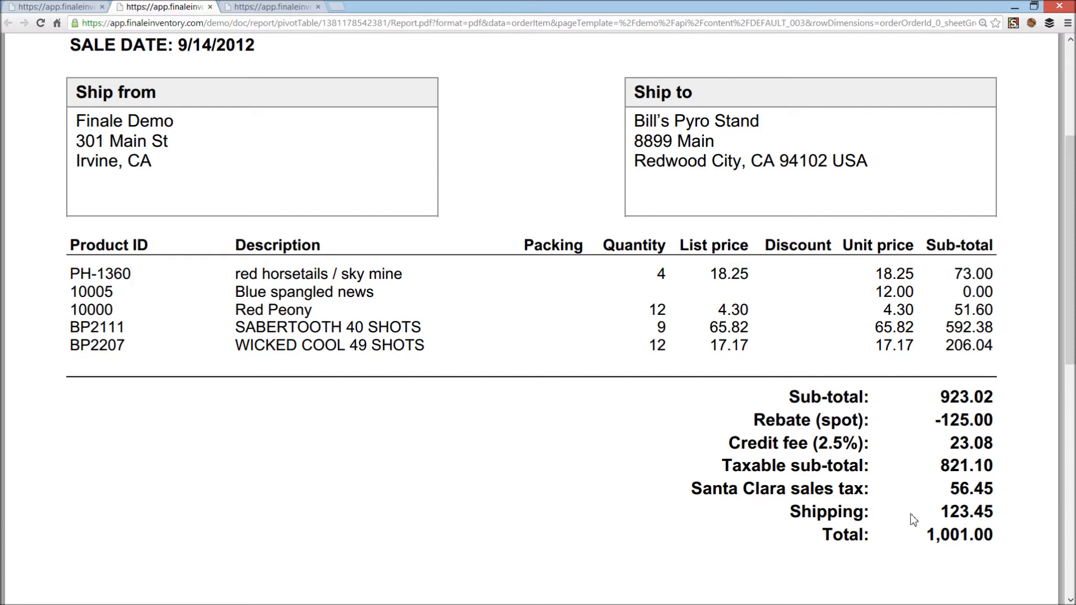
mouse_move(911, 543)
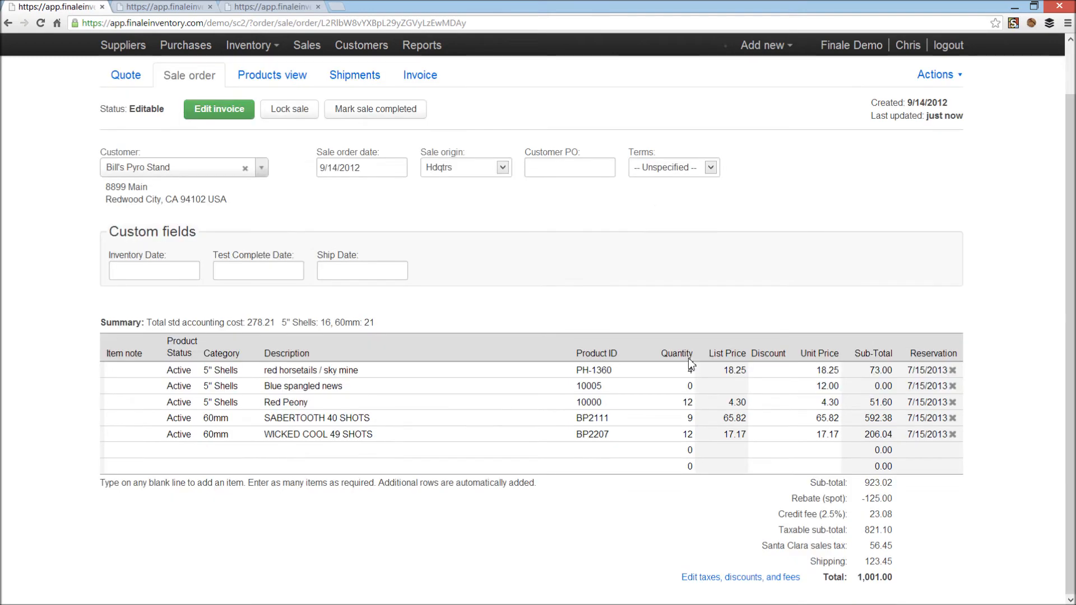
left_click(741, 577)
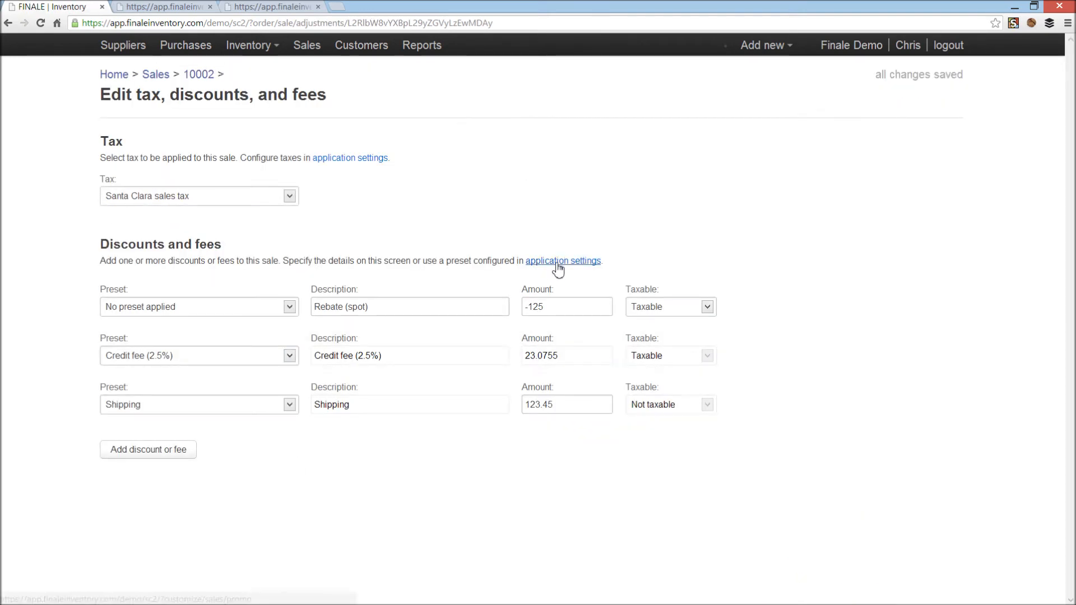
left_click(562, 260)
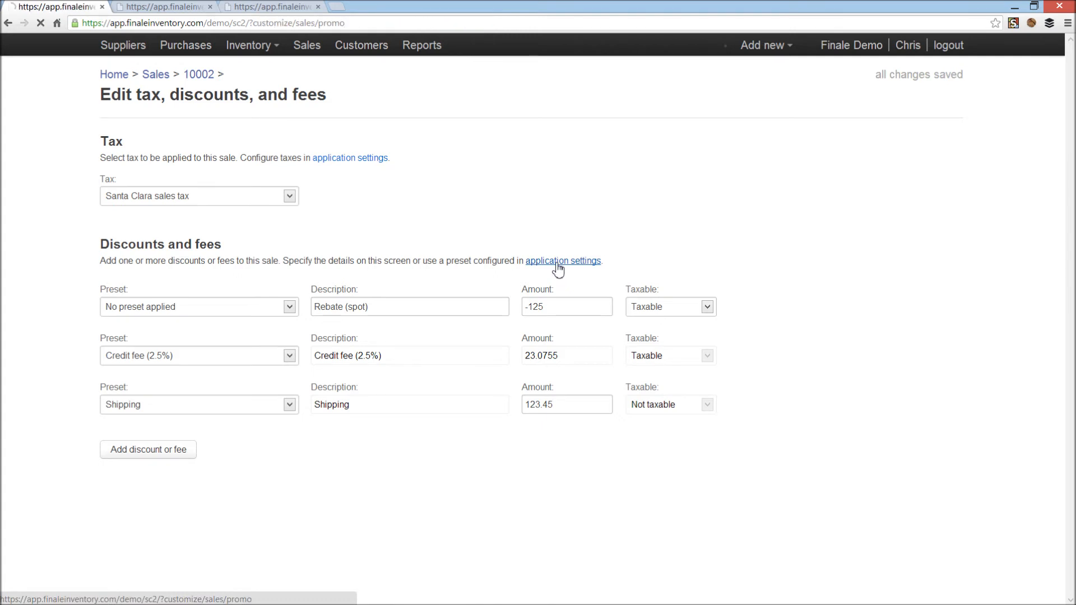
left_click(563, 261)
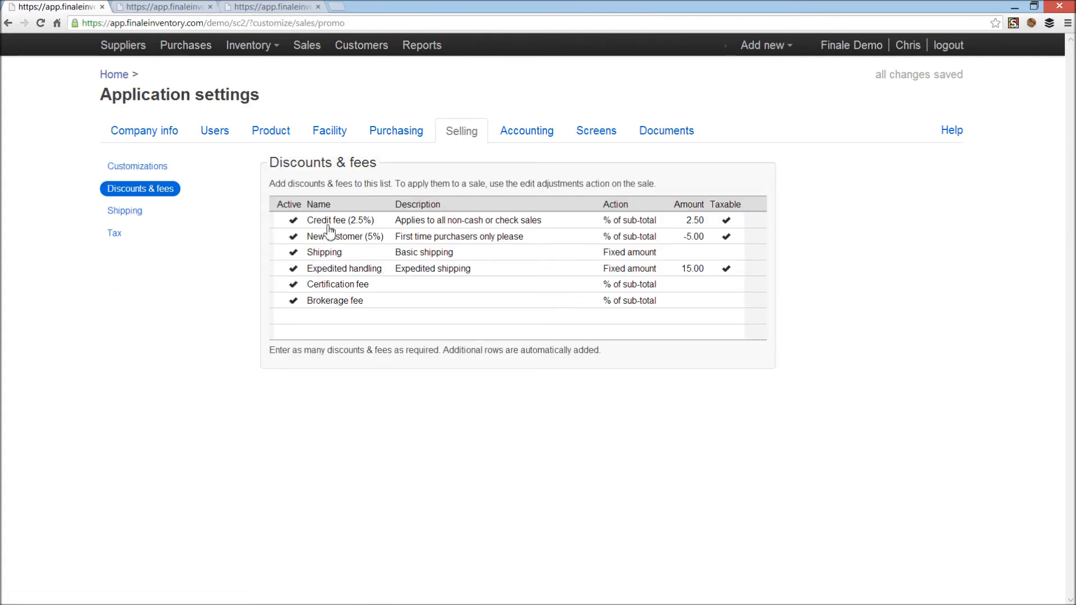
mouse_move(494, 459)
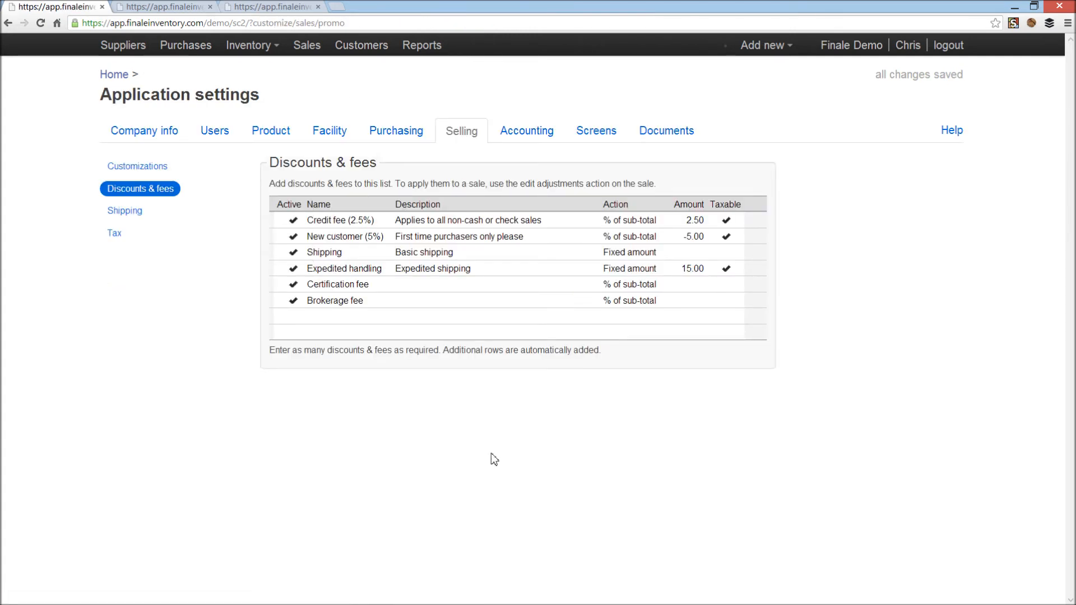
mouse_move(348, 290)
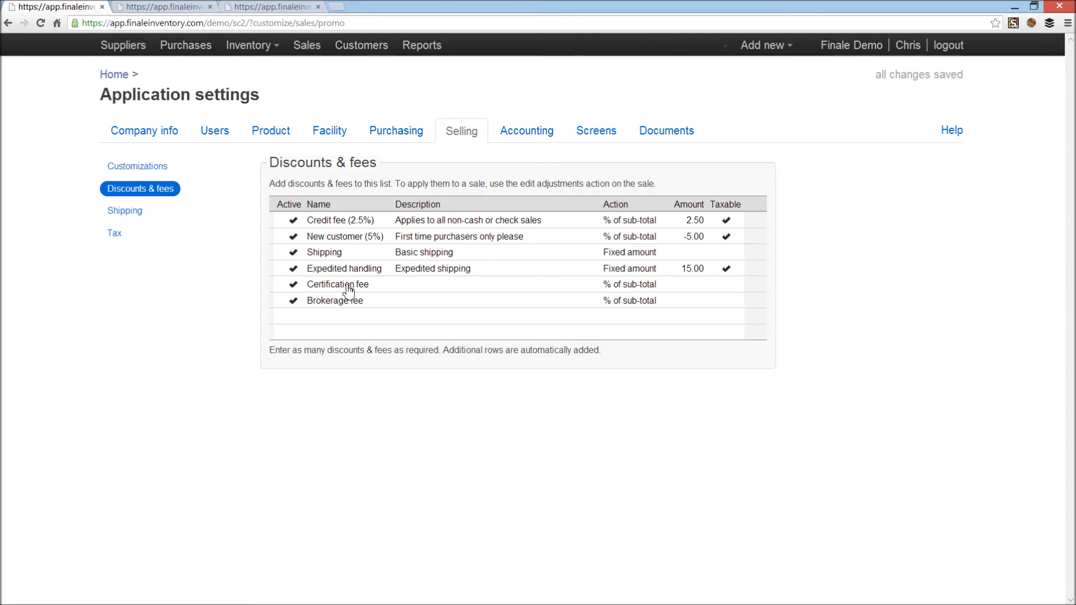
Step: Add LLT Broker and SPDY Broker fee presets calculated as a percent of sub-total
left_click(336, 300)
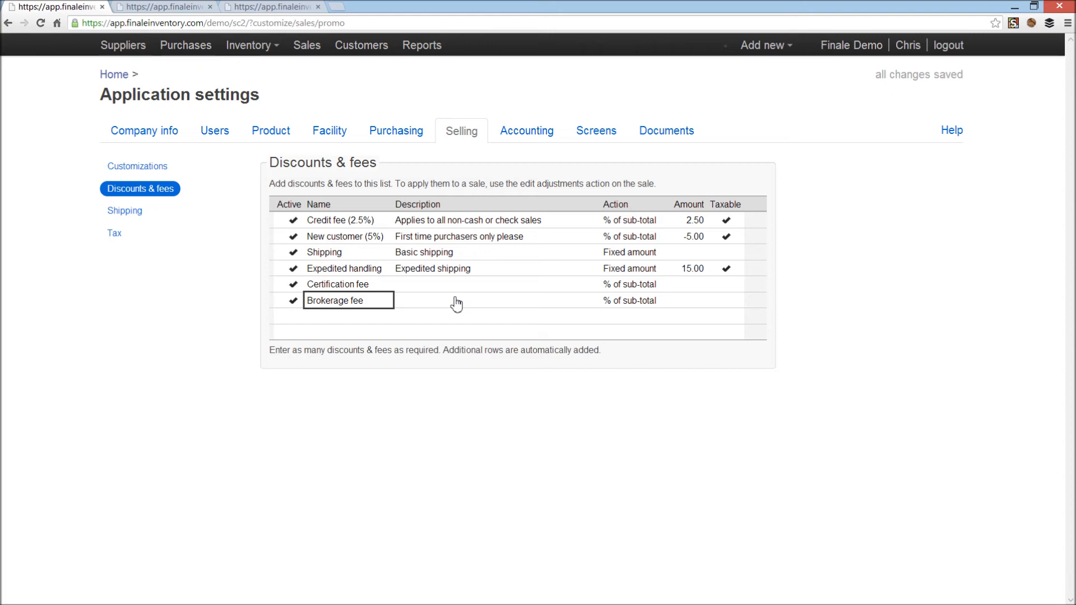
type("LL")
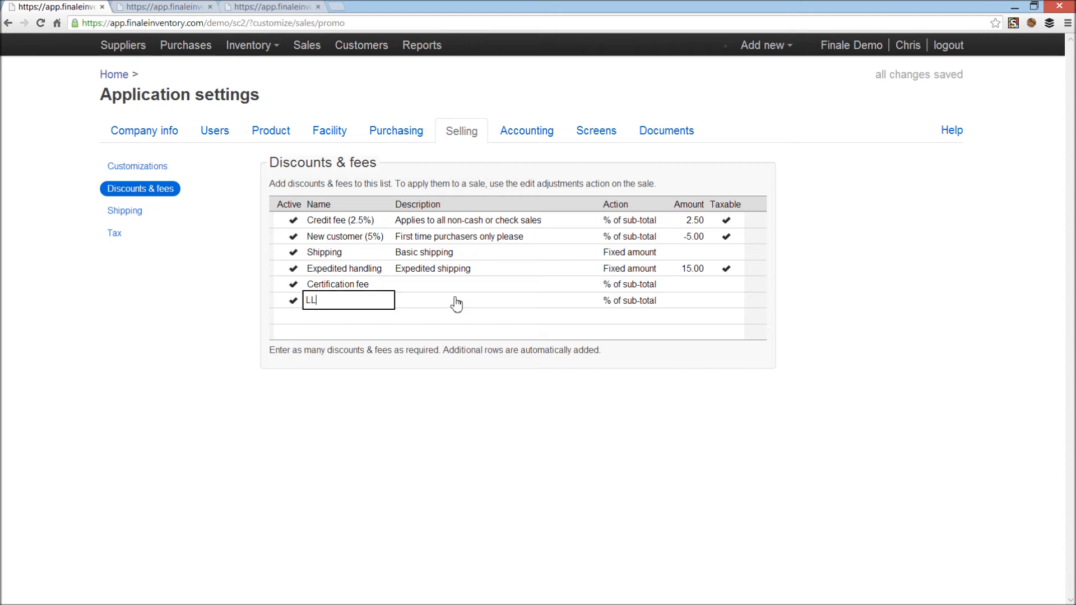
type("LT Broker")
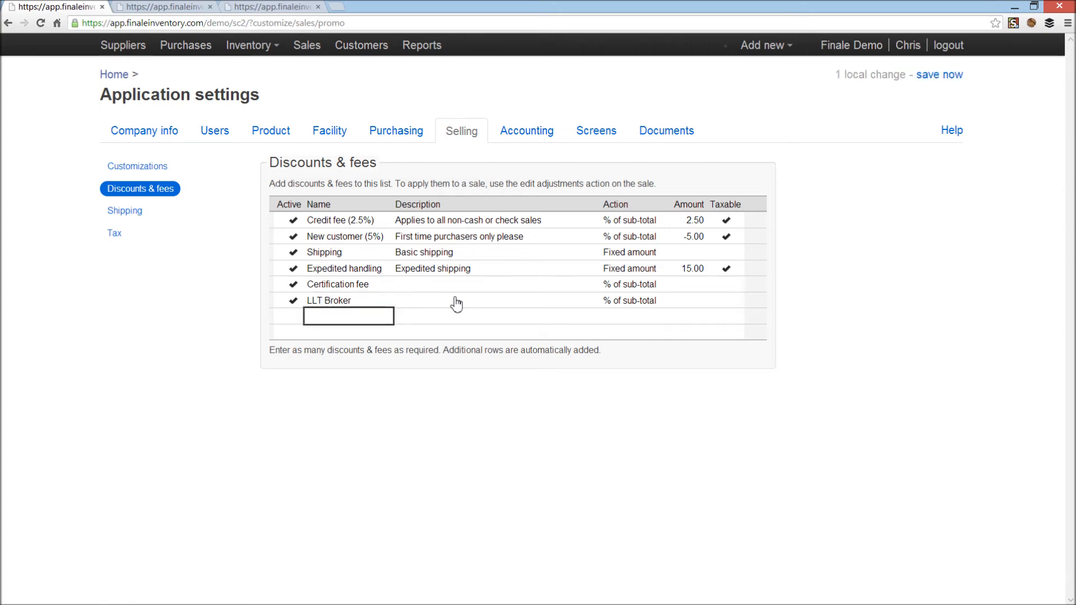
type("SPDY Broker")
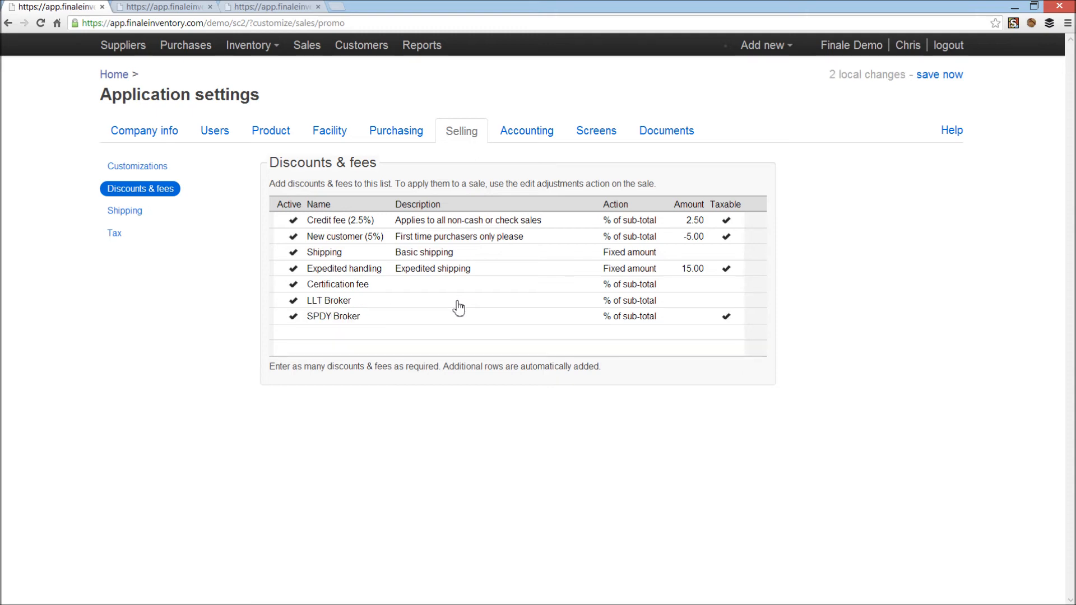
left_click(725, 316)
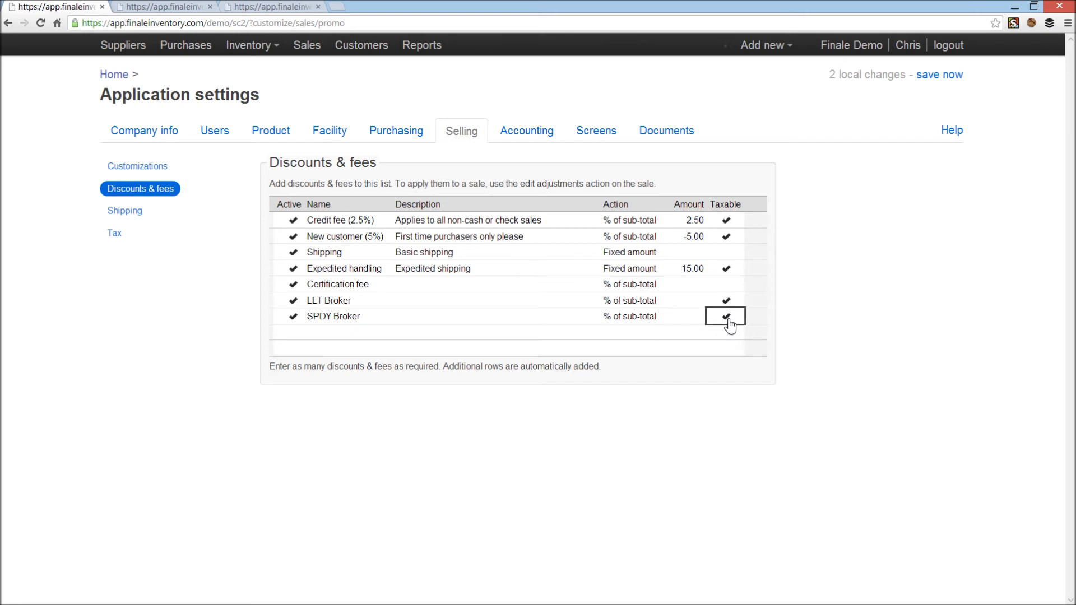
left_click(725, 316)
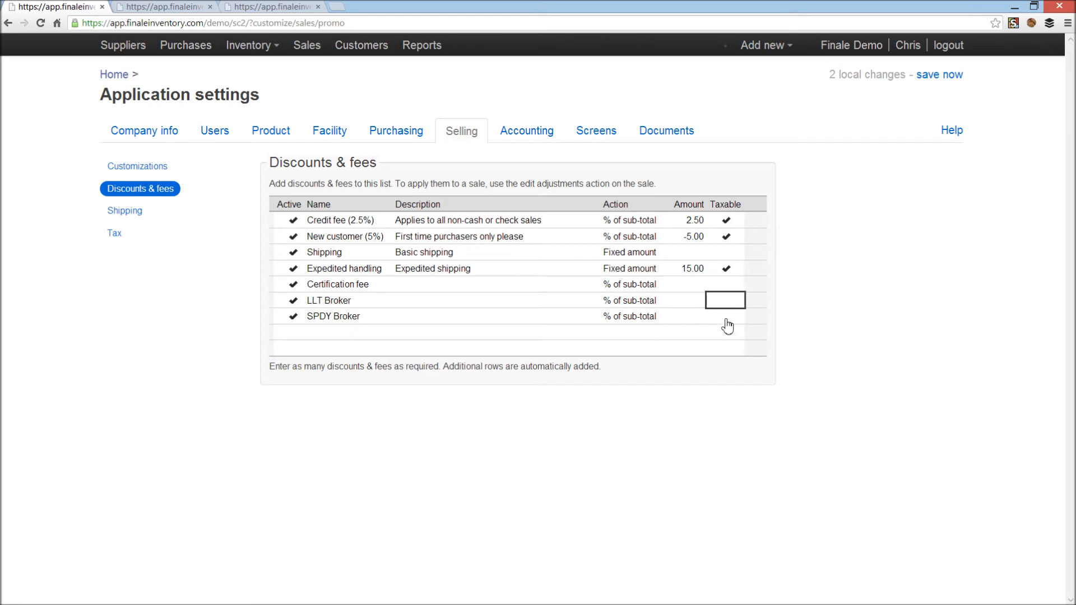
mouse_move(502, 218)
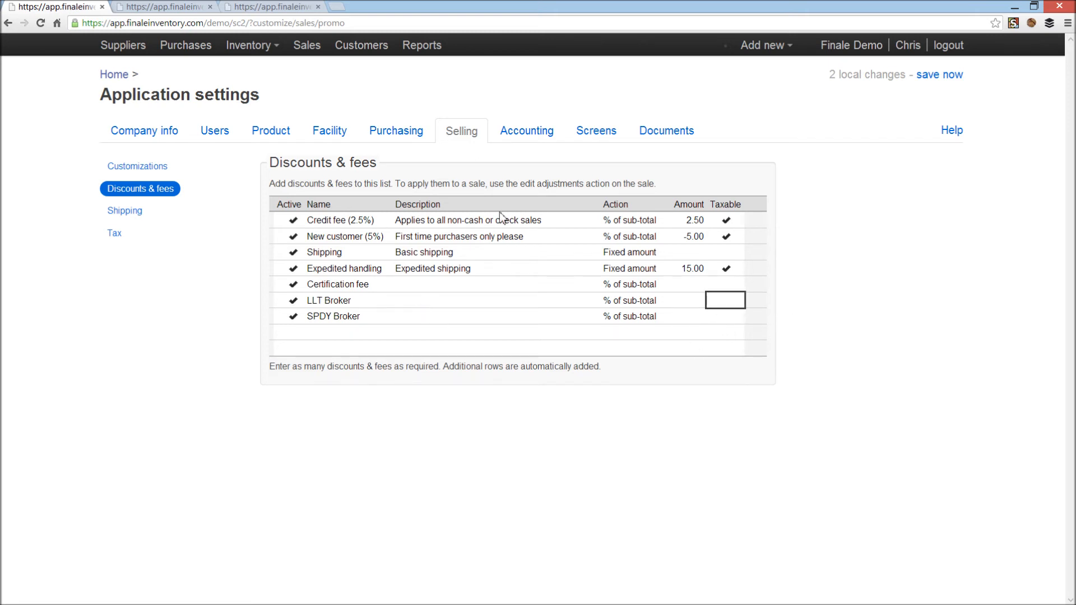
left_click(940, 74)
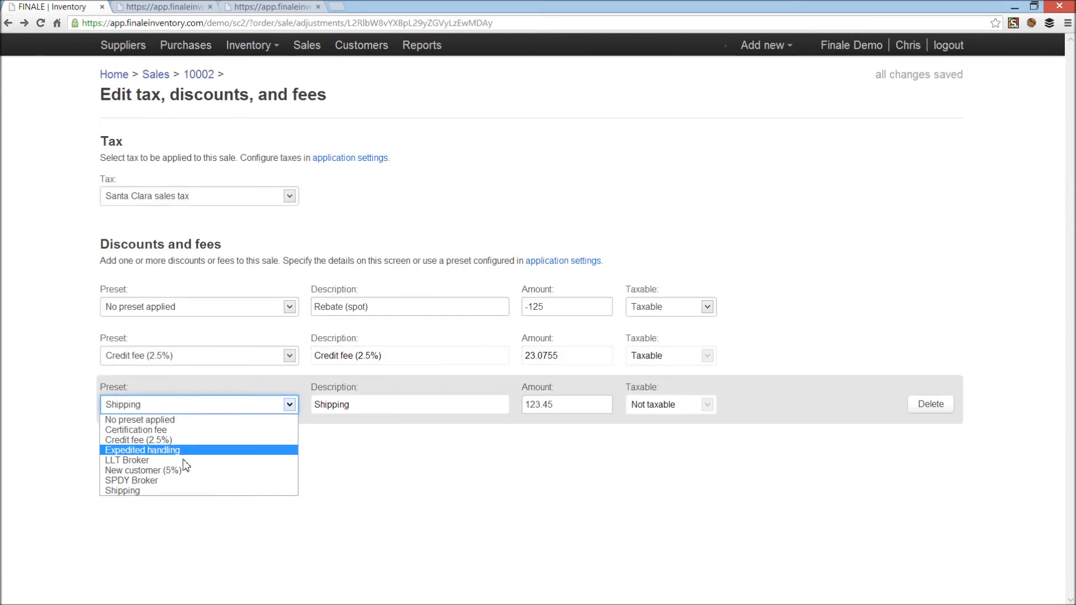
mouse_move(185, 462)
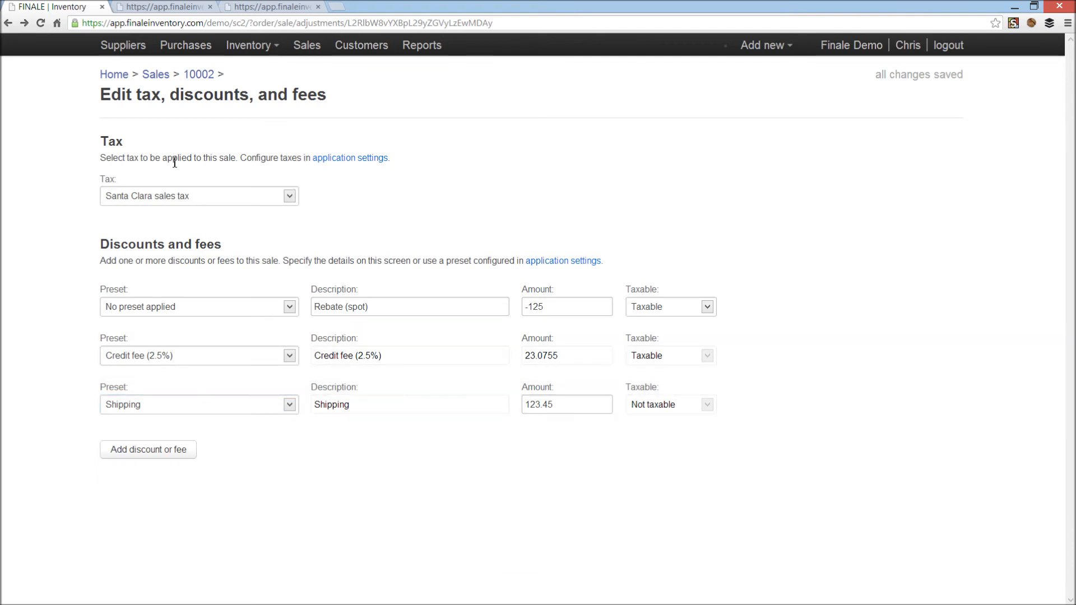
Step: Open the tax configuration in application settings from sale 10002's fees page
left_click(350, 158)
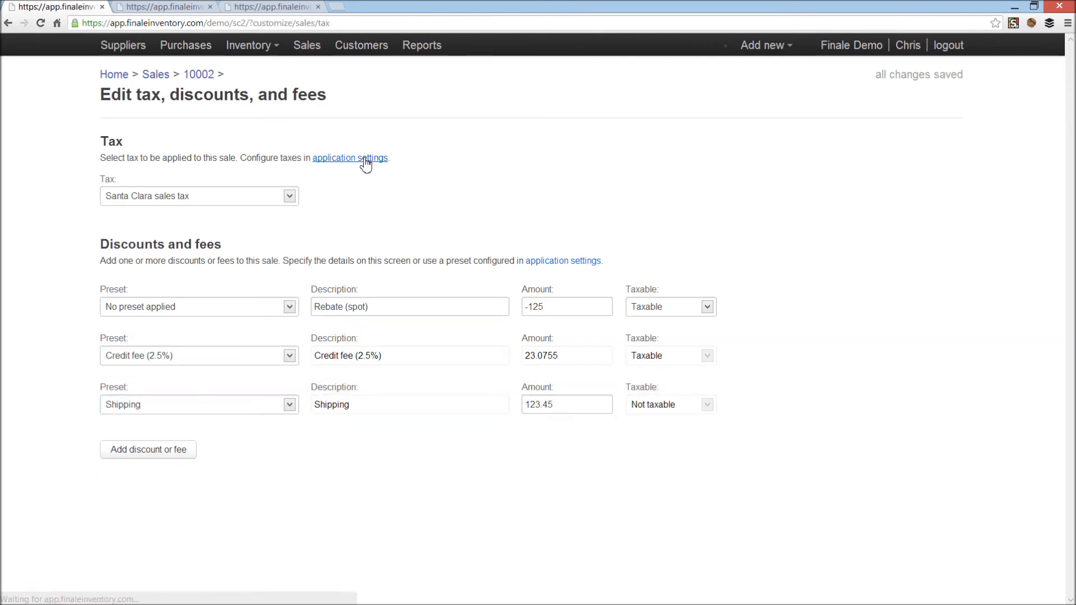
Step: Review seven tax items, the Gilroy default and aggregate taxes, opening Santa Clara's components
left_click(350, 158)
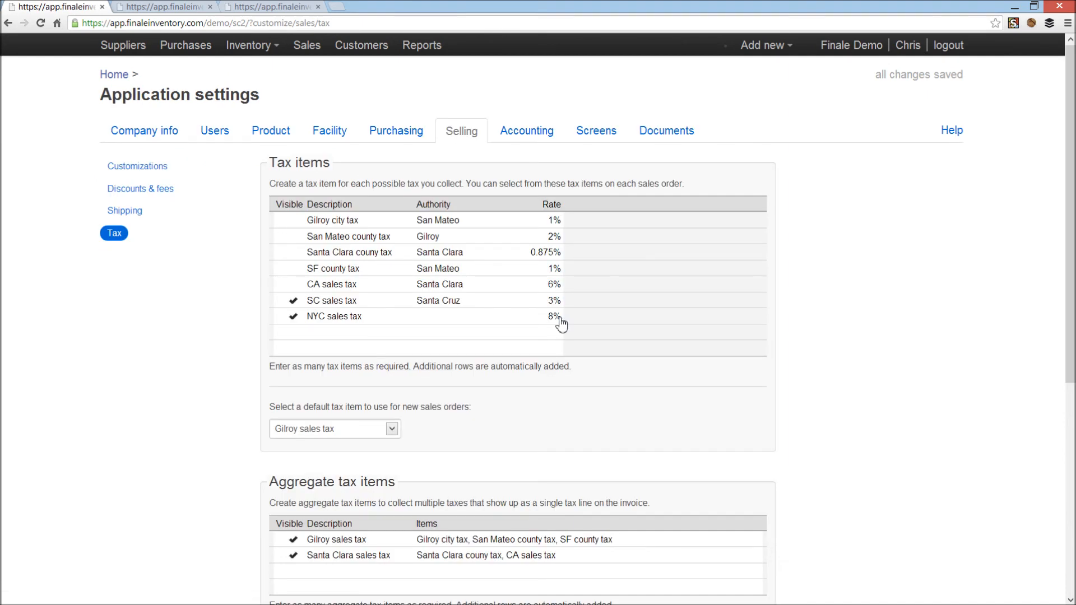
mouse_move(1068, 300)
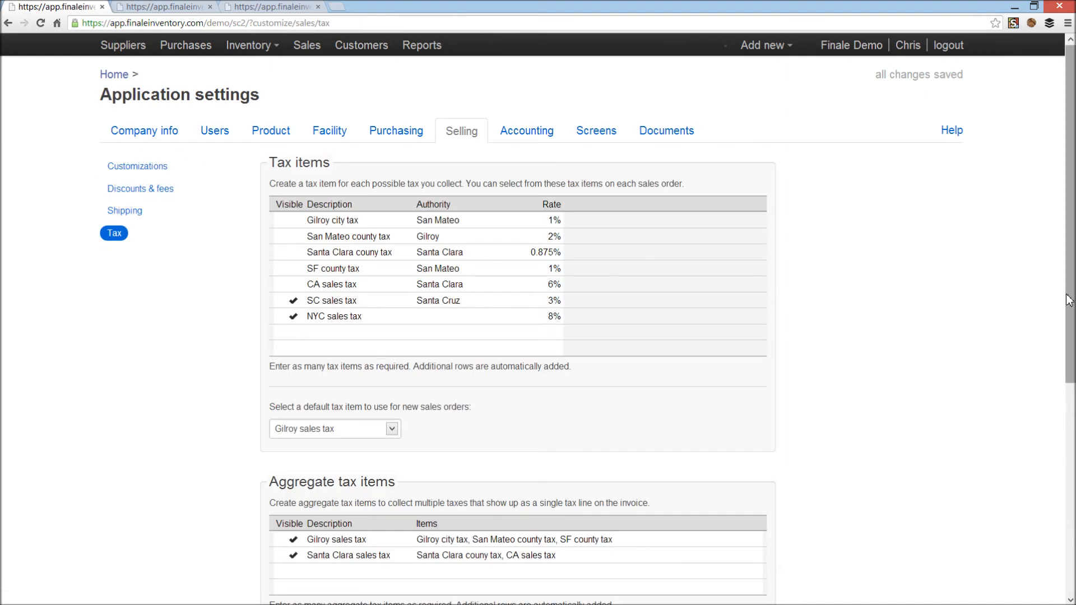
scroll("down", 3)
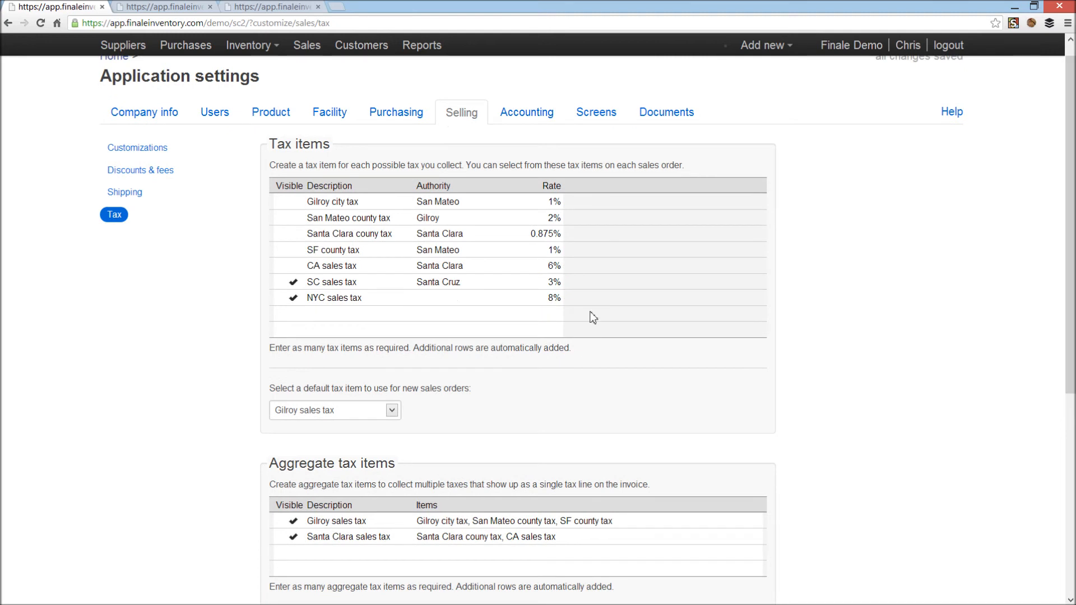
mouse_move(324, 513)
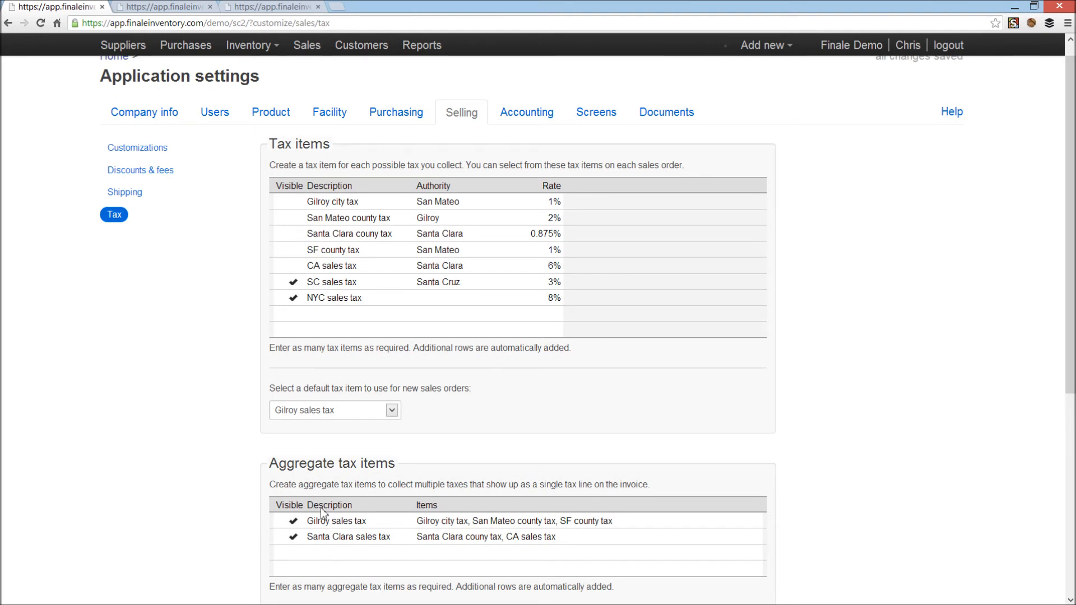
mouse_move(327, 479)
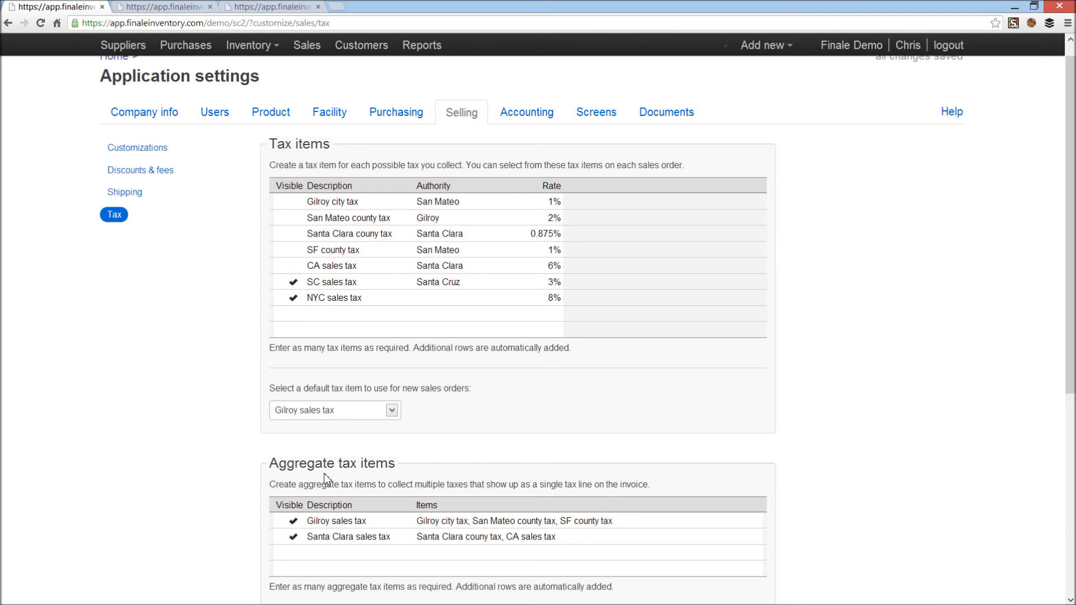
mouse_move(315, 541)
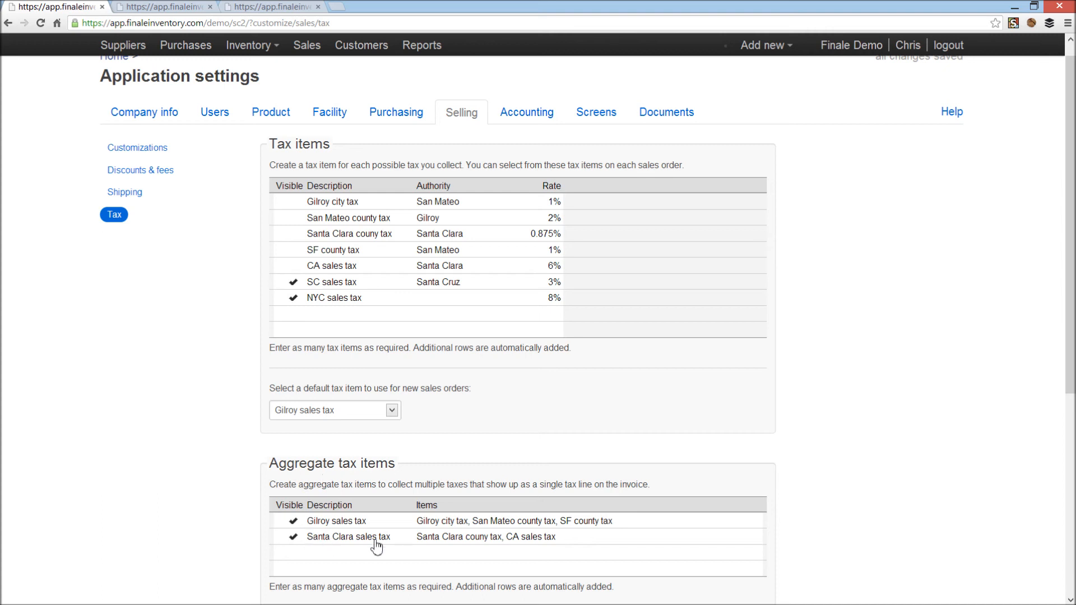
mouse_move(428, 543)
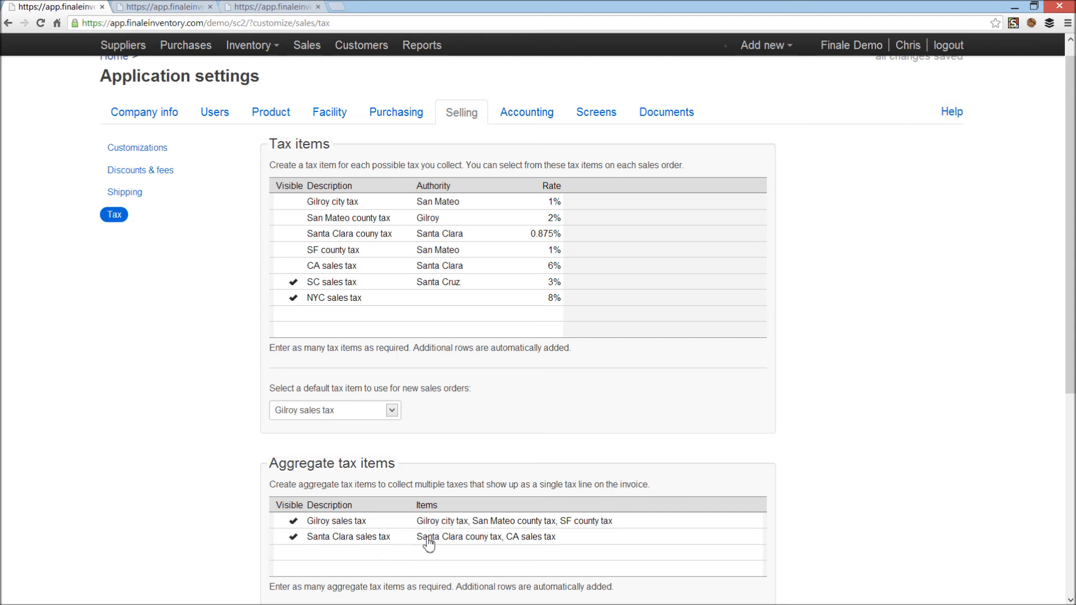
mouse_move(531, 543)
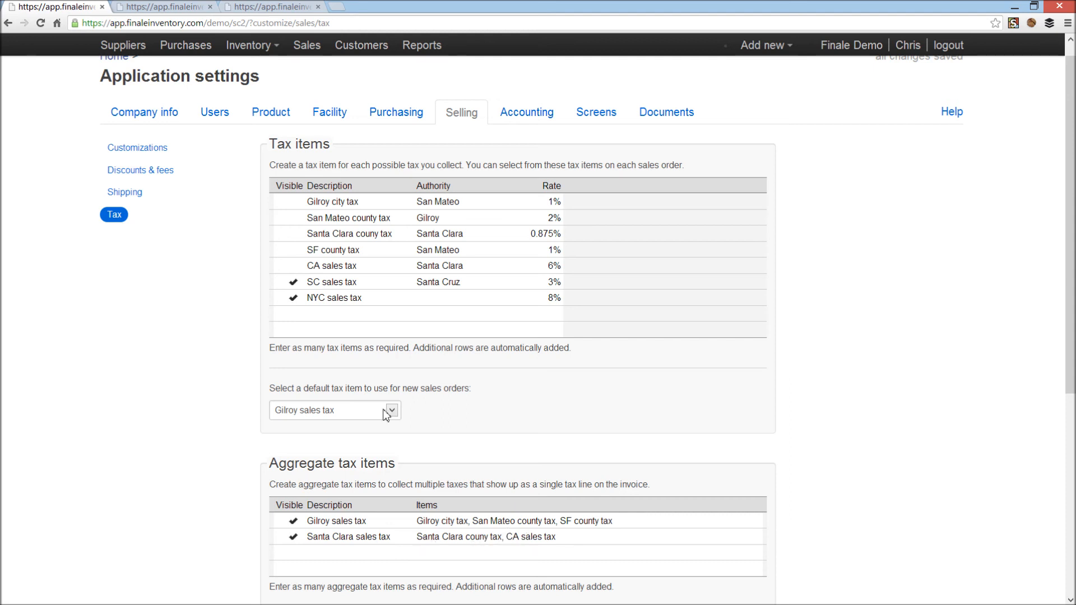
mouse_move(370, 234)
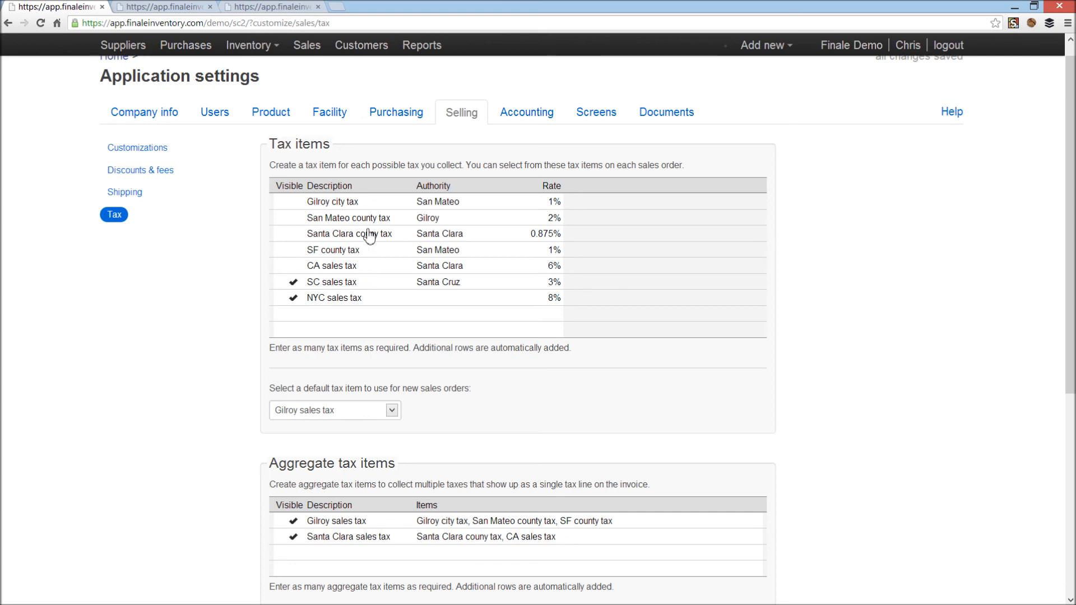
mouse_move(566, 281)
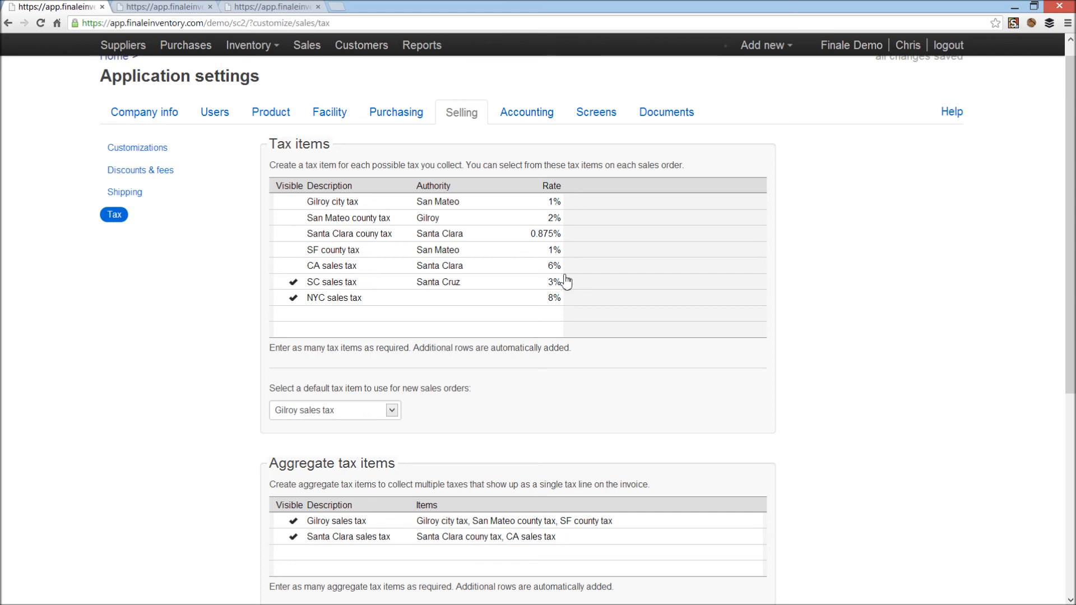
mouse_move(549, 242)
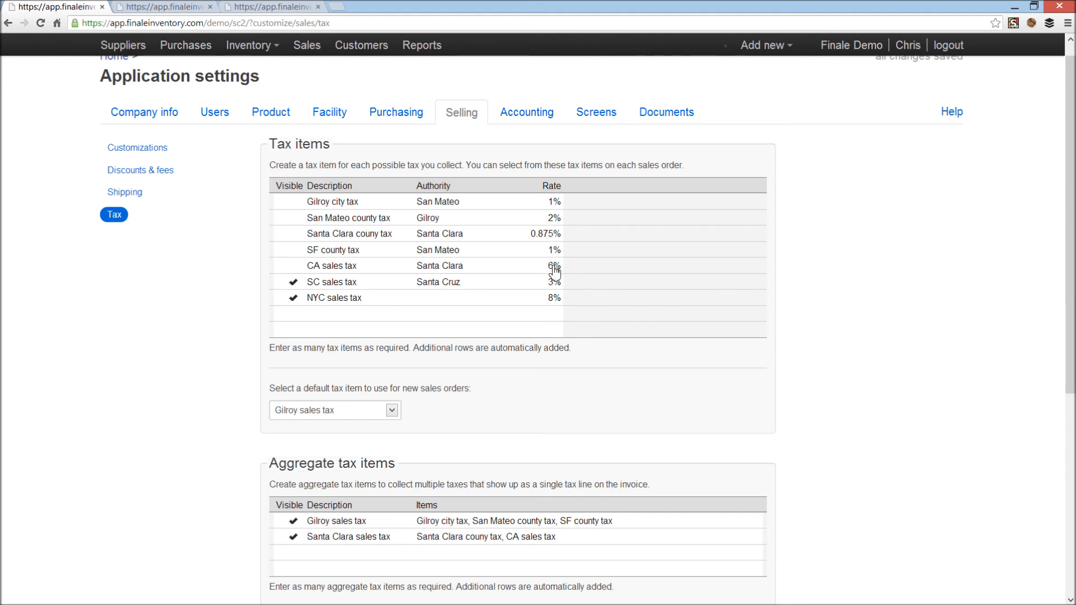
mouse_move(525, 236)
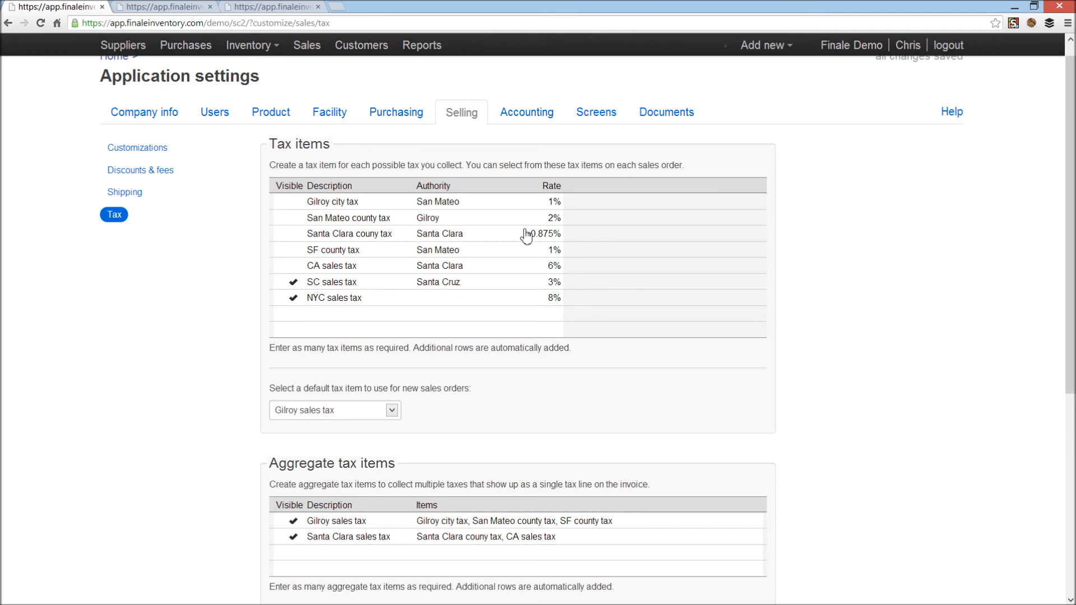
mouse_move(583, 564)
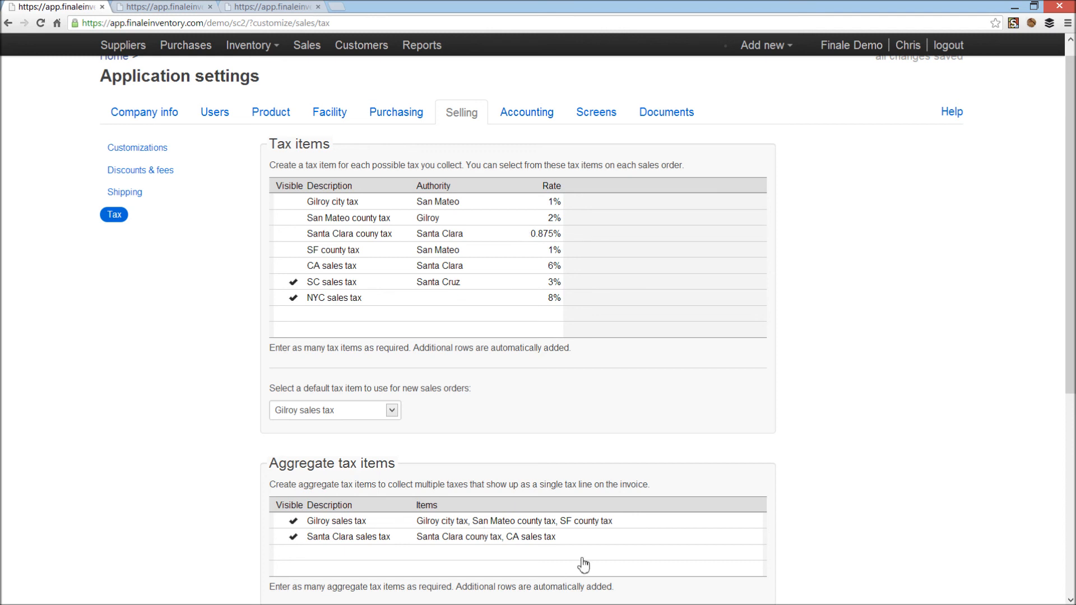
mouse_move(580, 547)
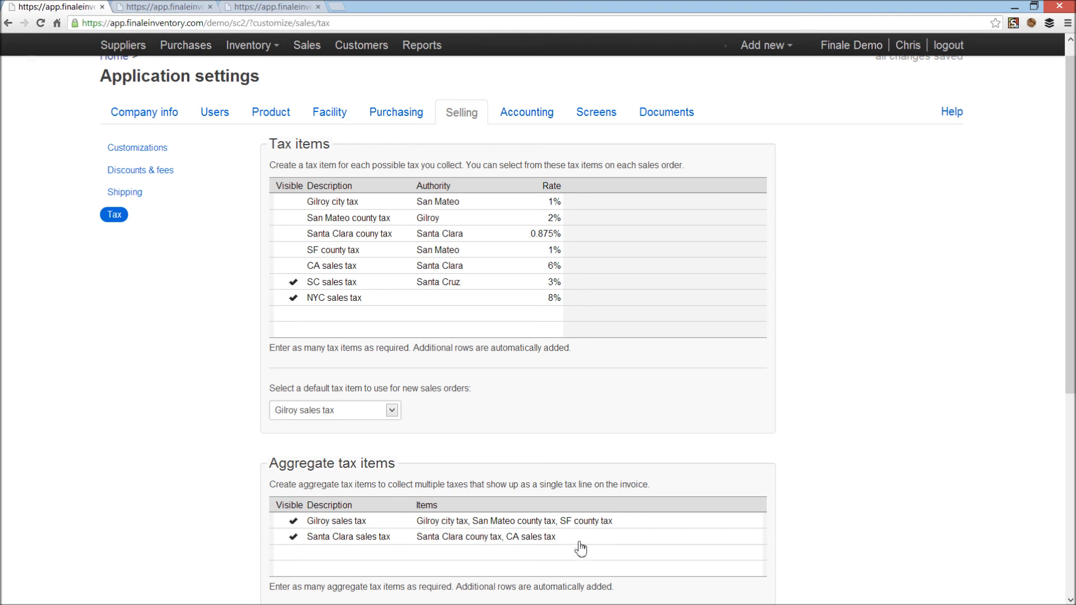
left_click(515, 537)
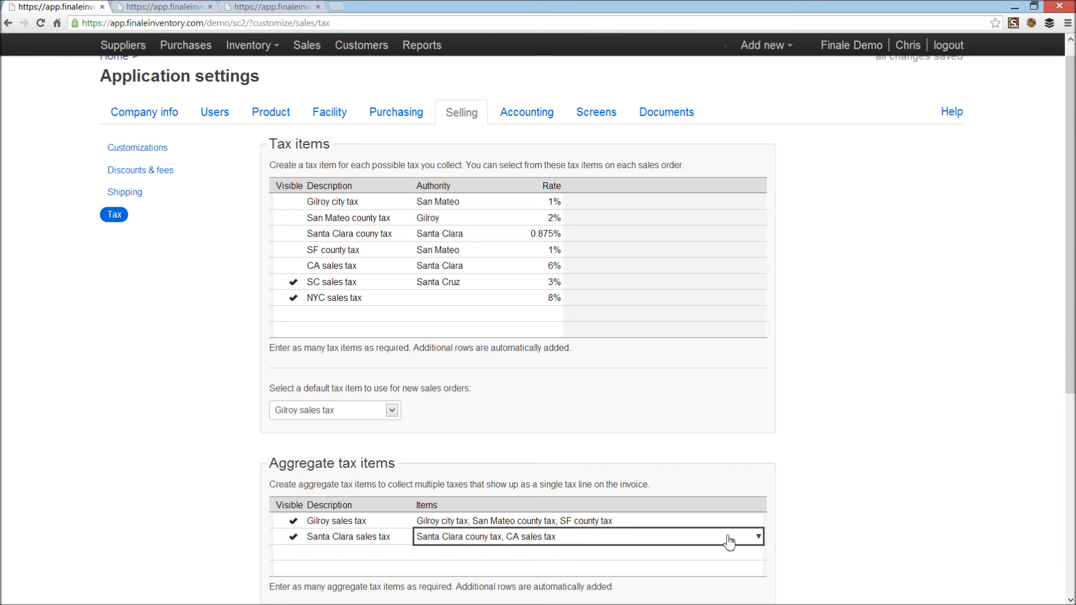
scroll("down", 3)
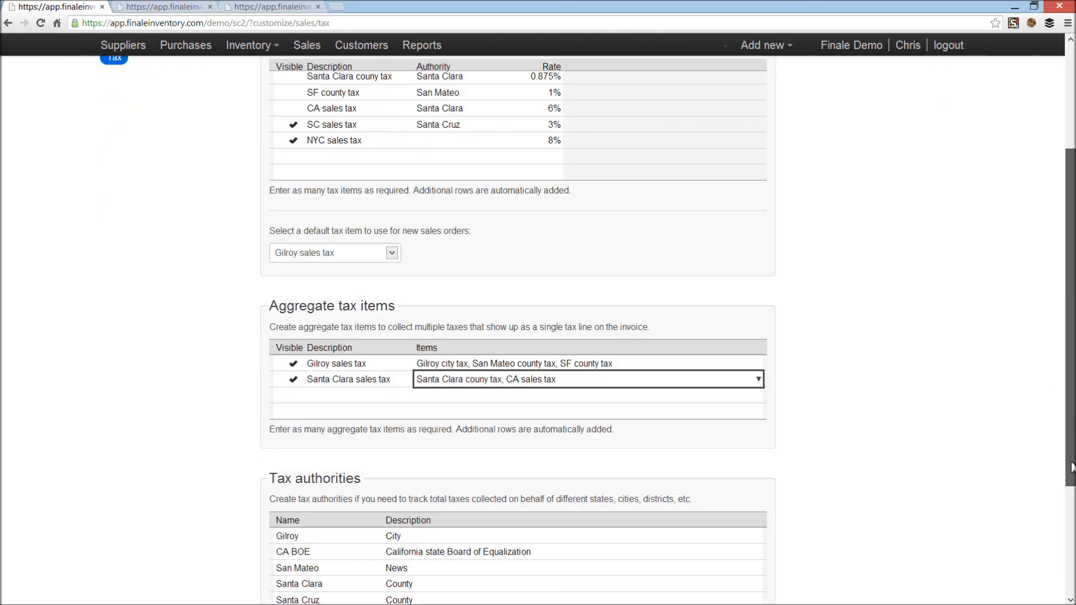
scroll("down", 3)
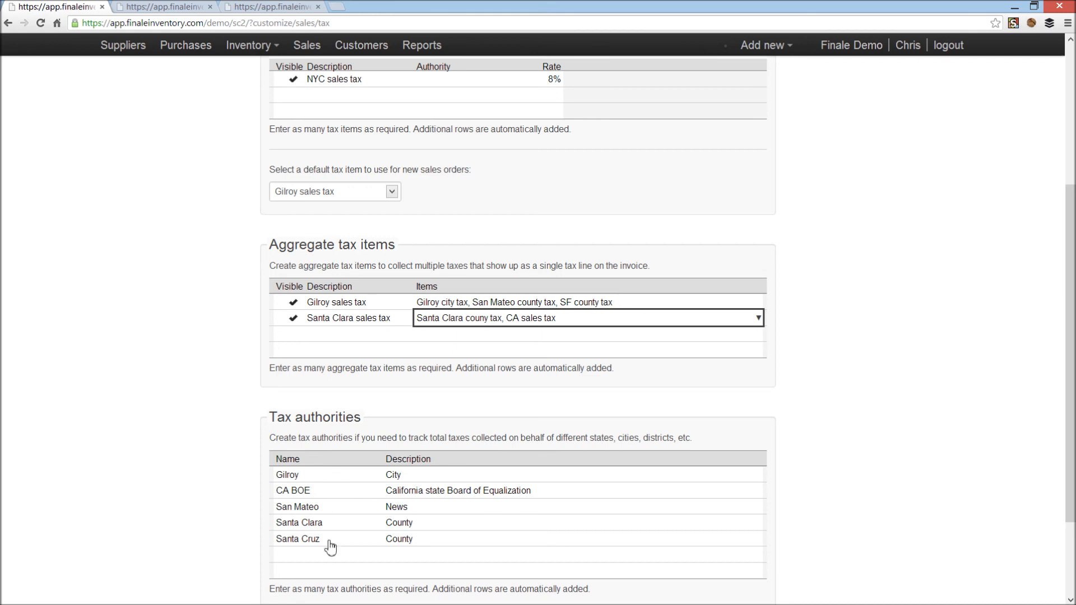
mouse_move(672, 482)
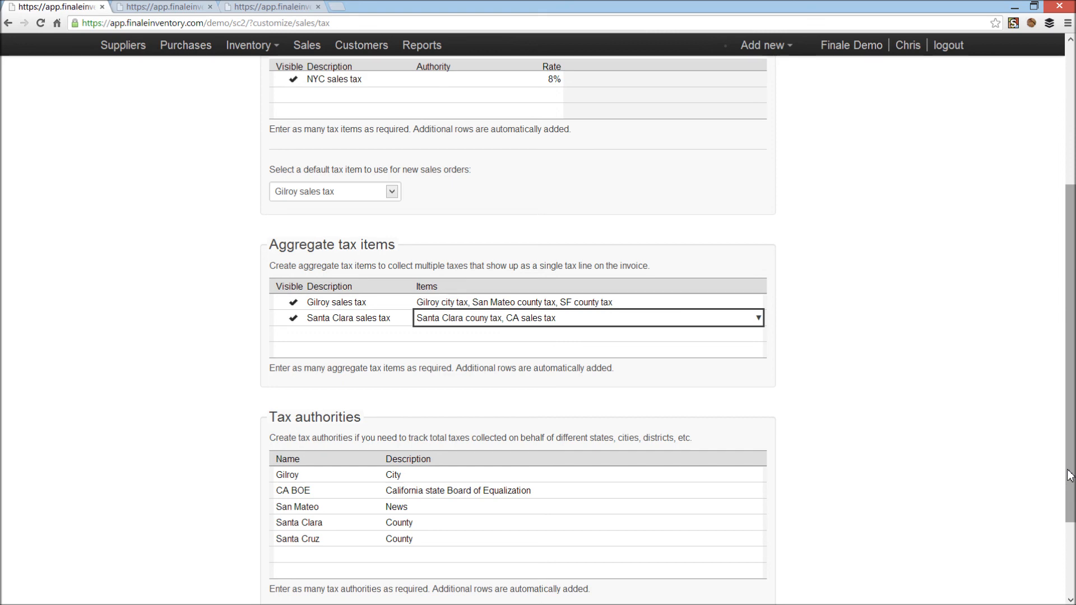
scroll("up", 3)
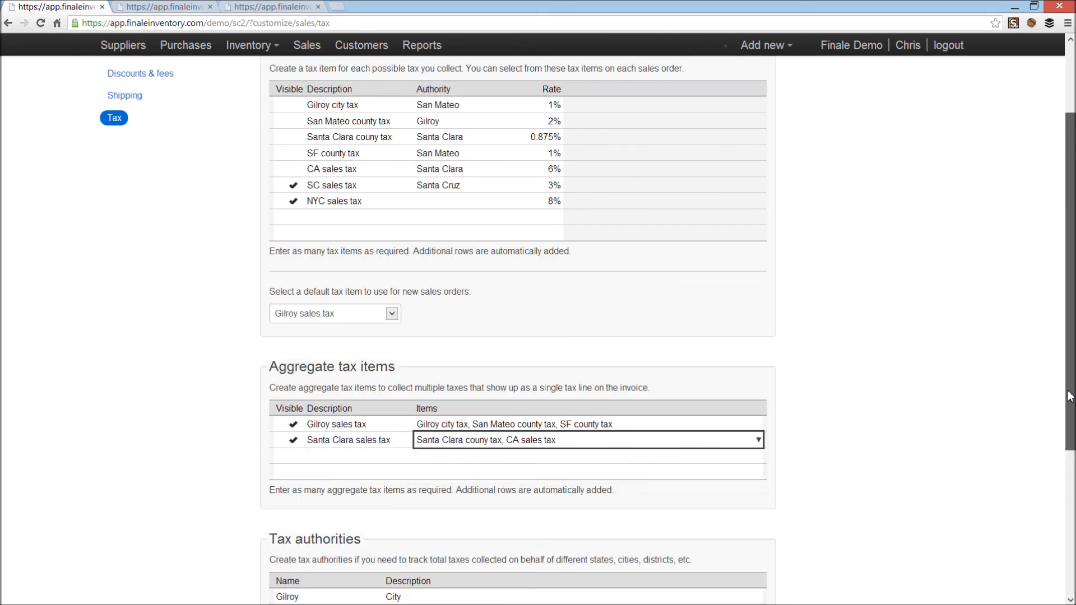
scroll("down", 3)
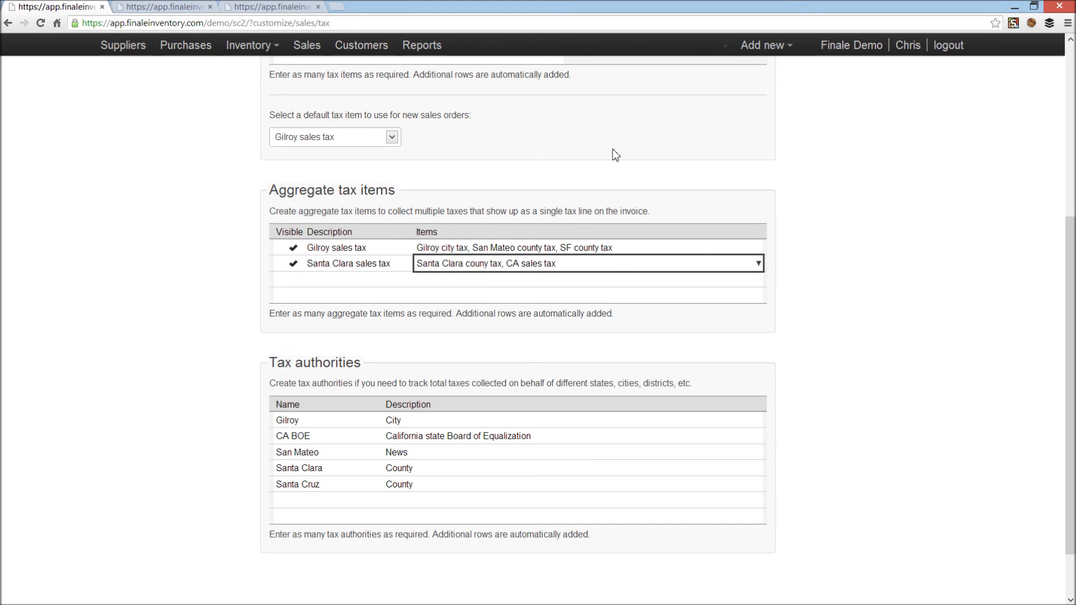
mouse_move(1066, 445)
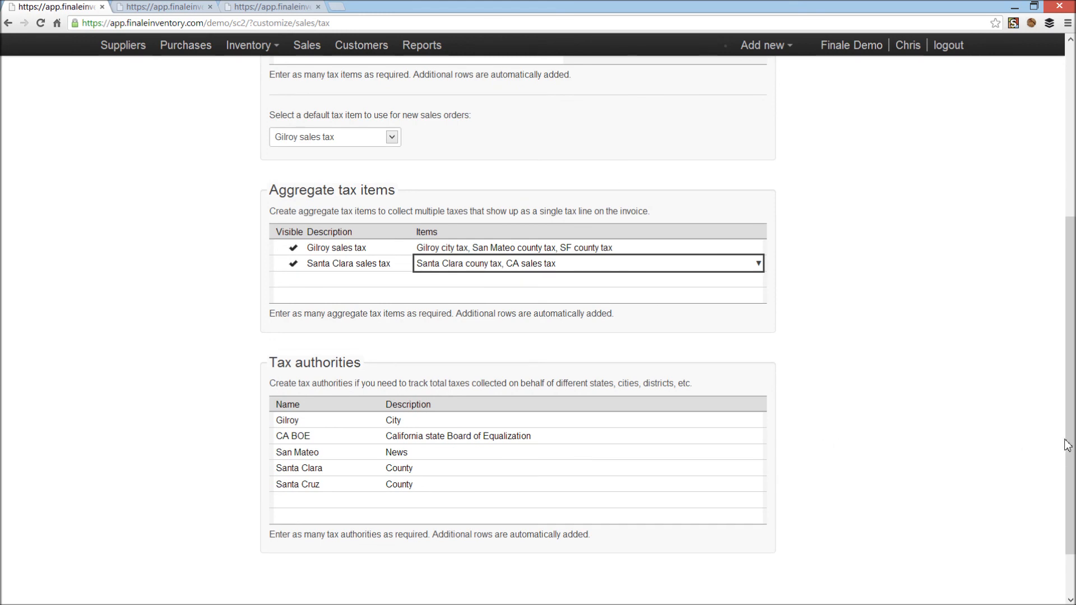
scroll("up", 3)
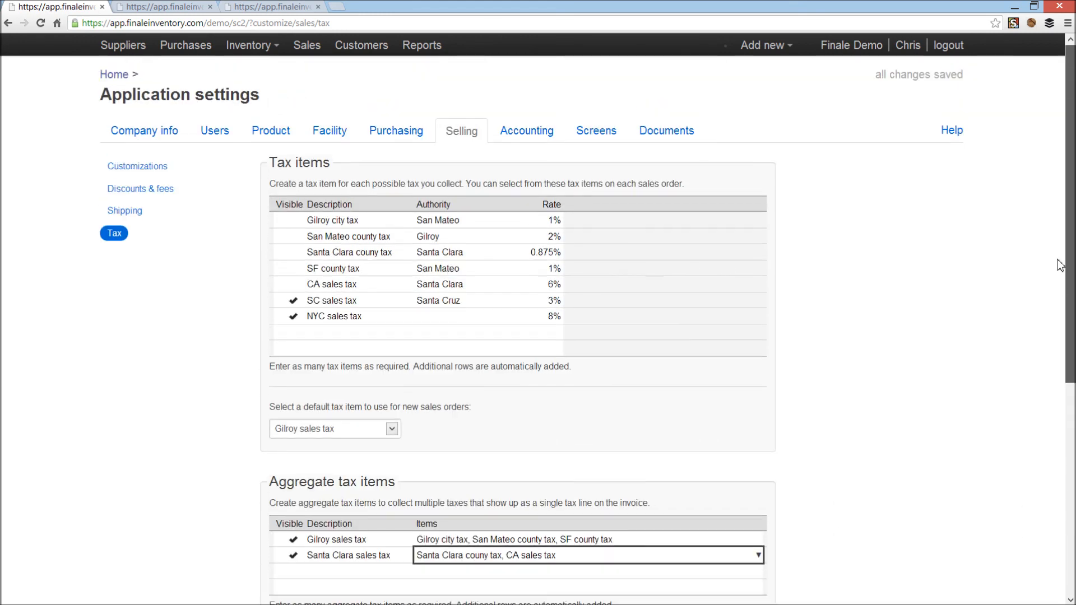
mouse_move(20, 49)
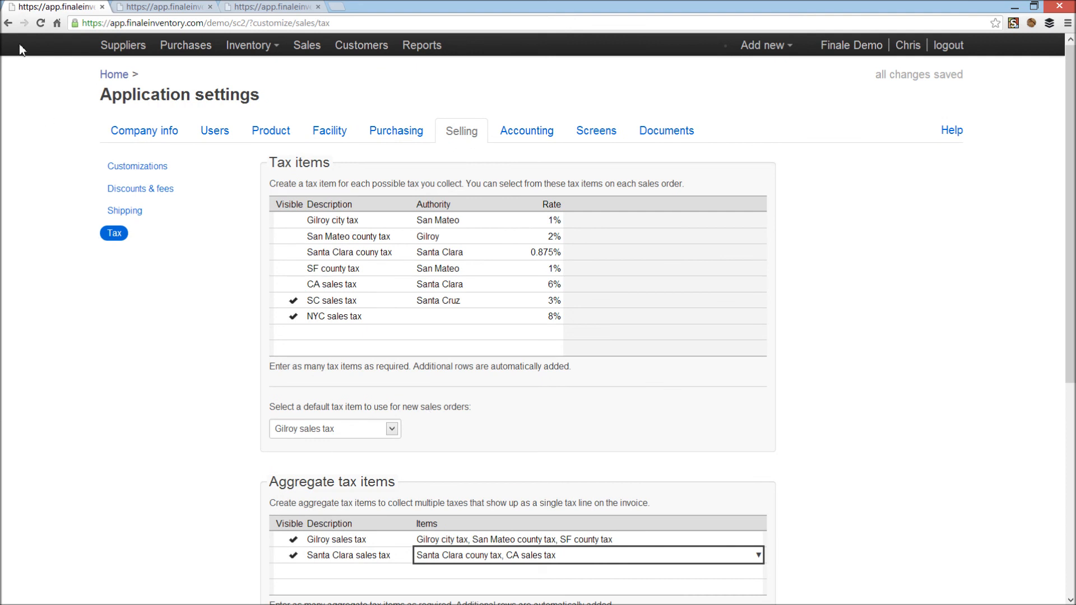